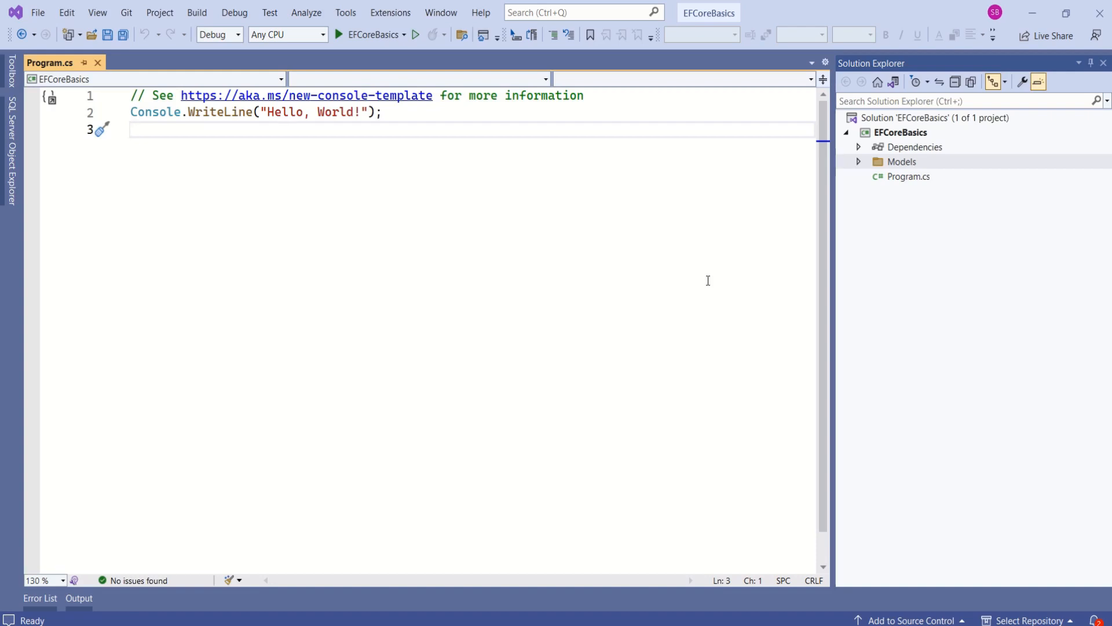
# - Review the project's dependencies, noting the EntityFrameworkCore SqlServer and Tools packages
pyautogui.click(914, 147)
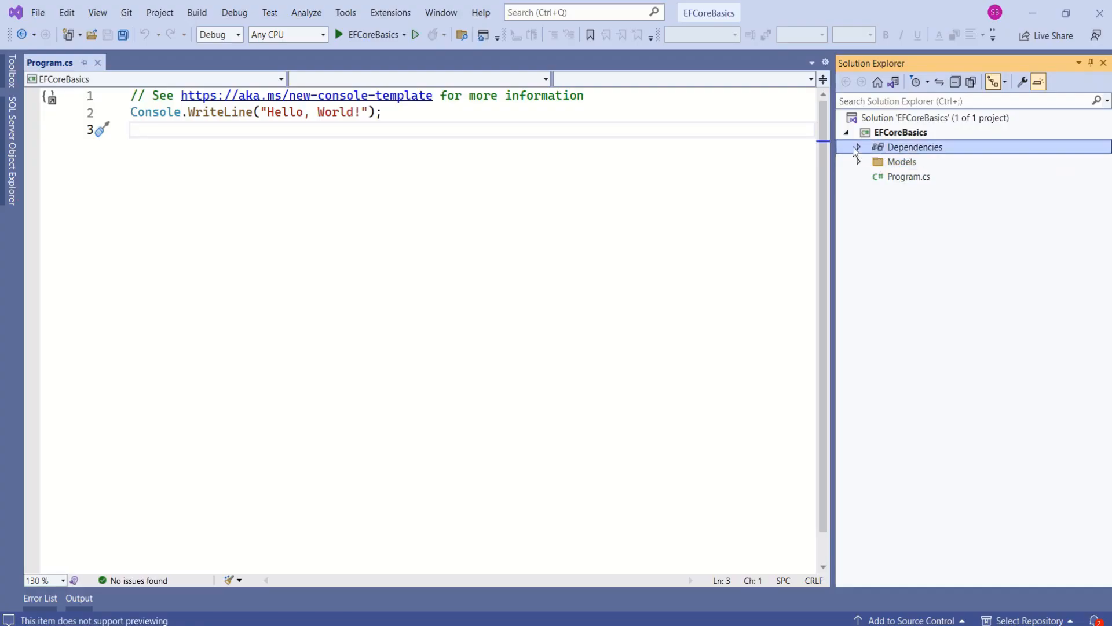
pyautogui.click(845, 148)
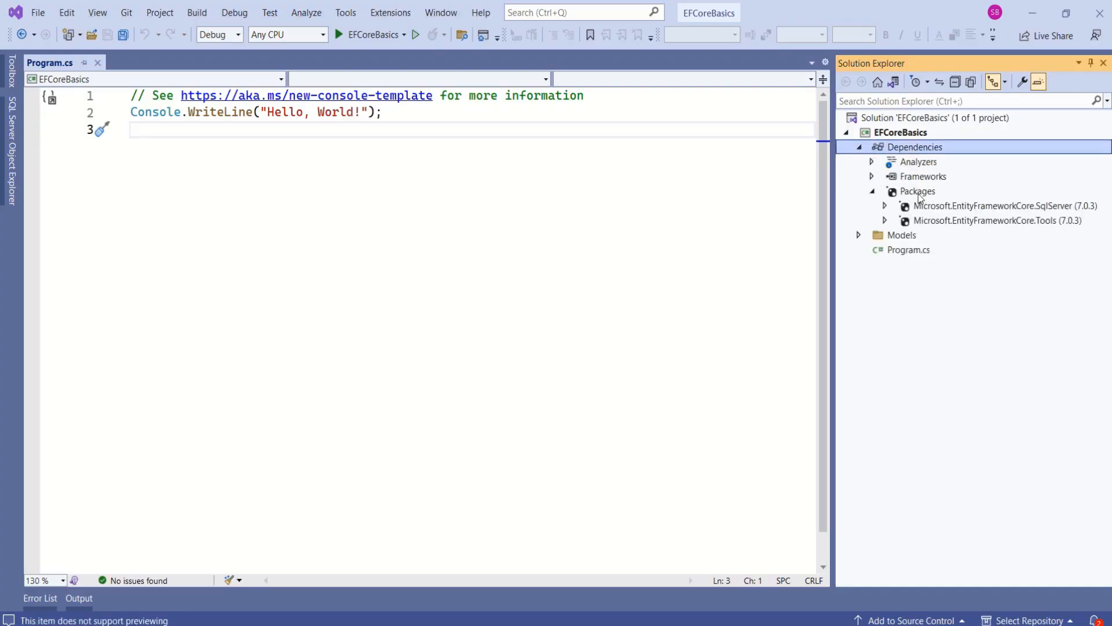
pyautogui.click(998, 207)
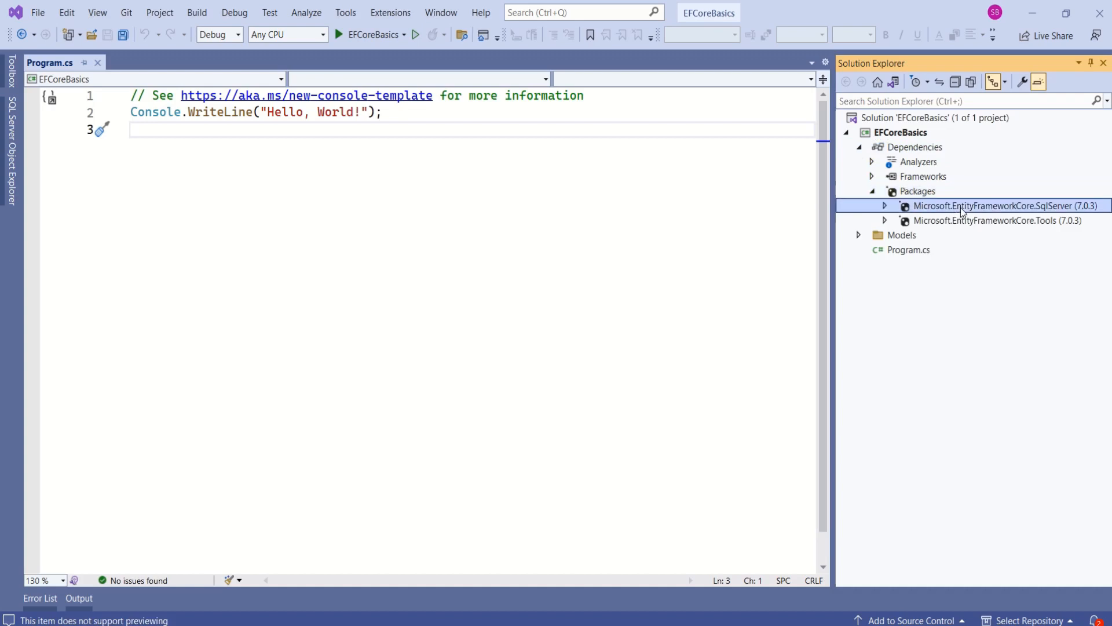
pyautogui.click(999, 220)
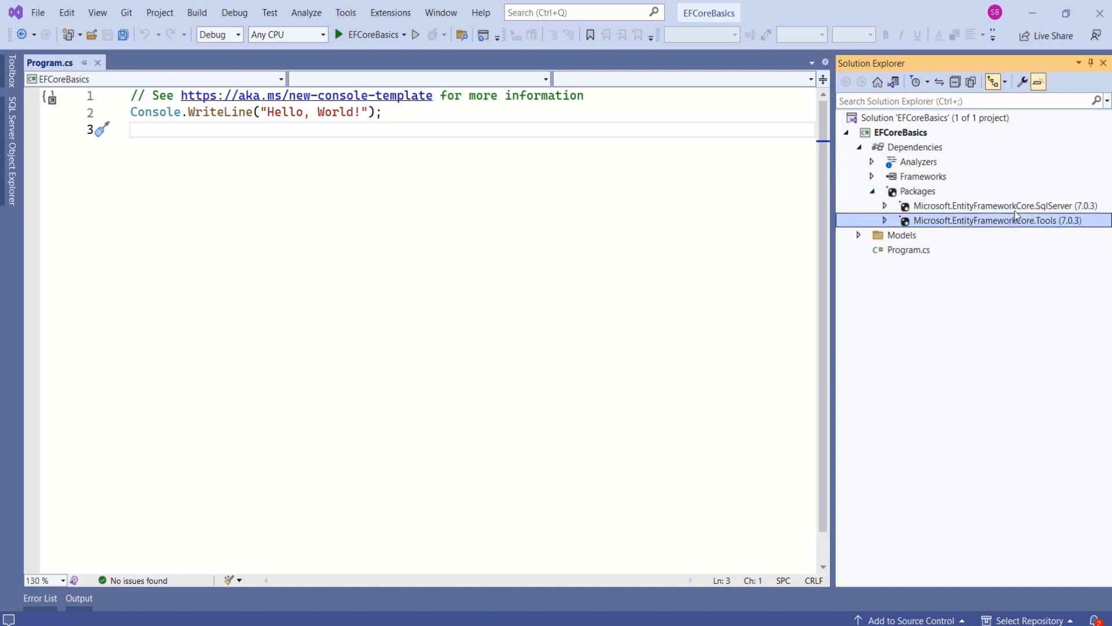
pyautogui.click(993, 206)
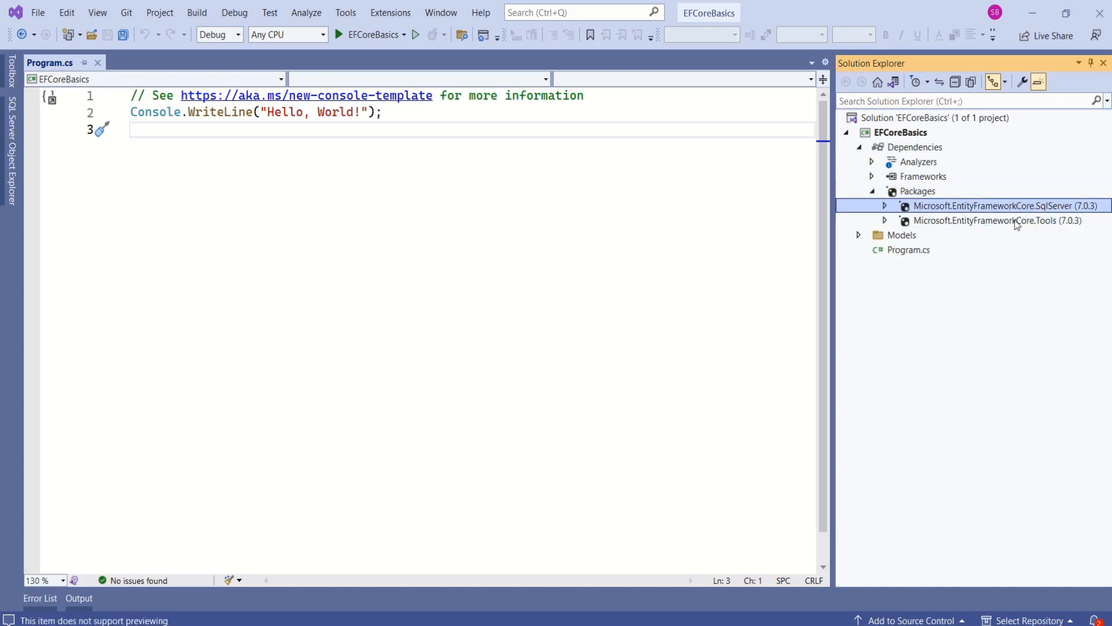
pyautogui.click(997, 220)
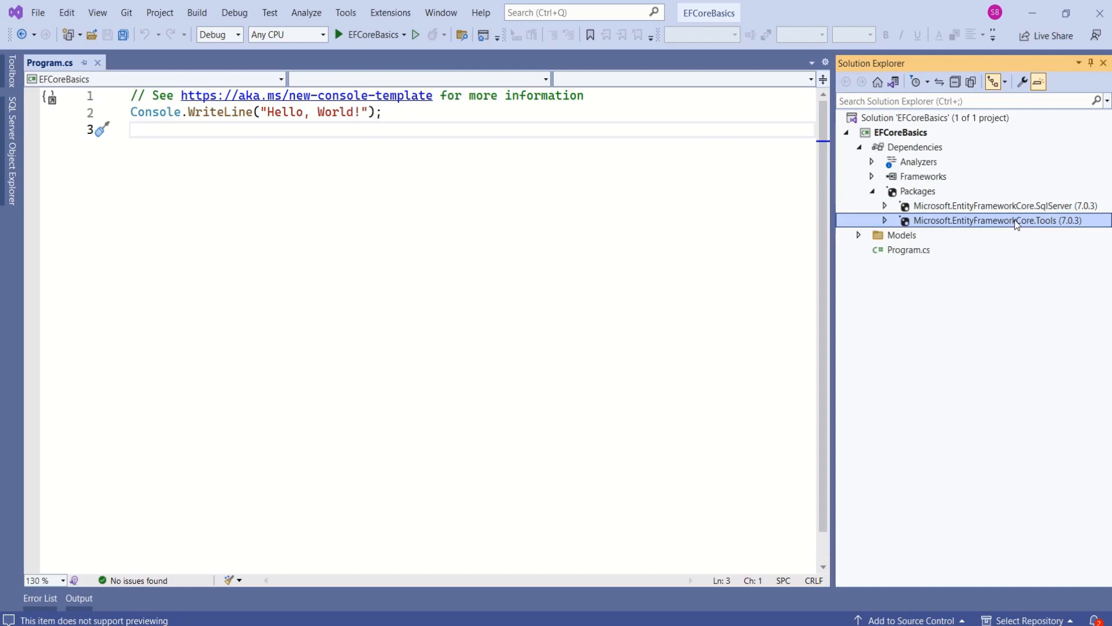
pyautogui.click(858, 147)
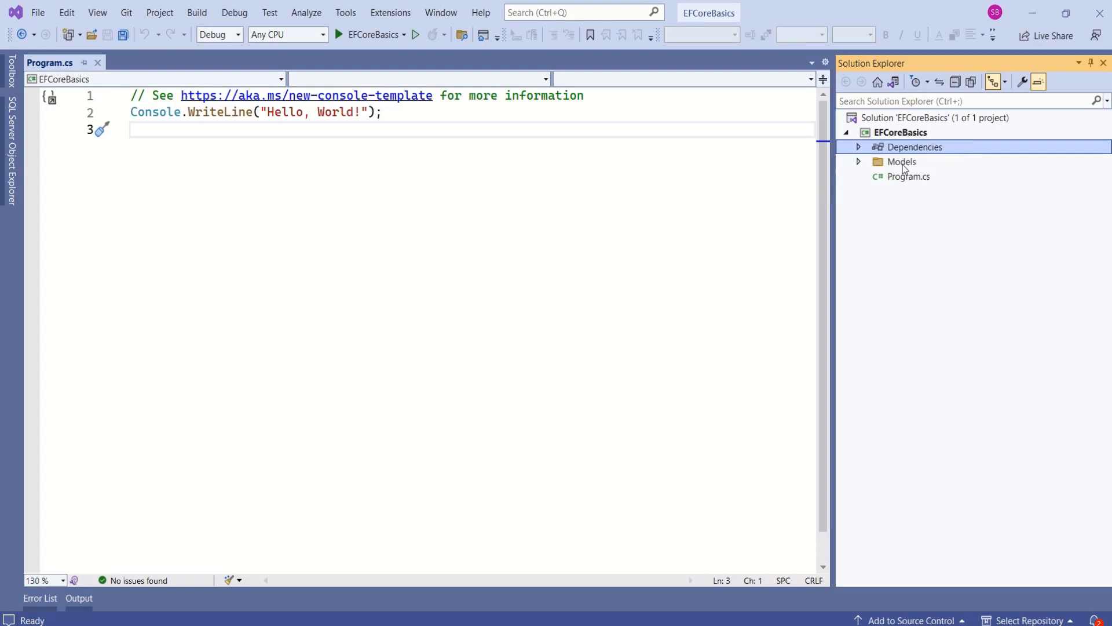
# - Expand the Models folder and open the Employee model class
pyautogui.click(901, 161)
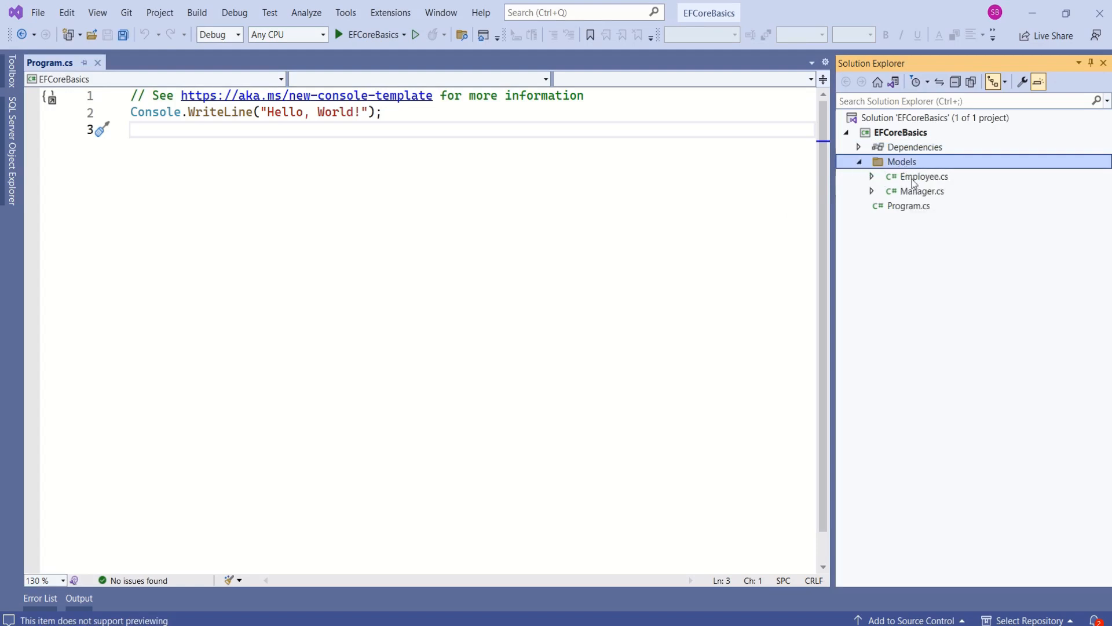
pyautogui.click(925, 176)
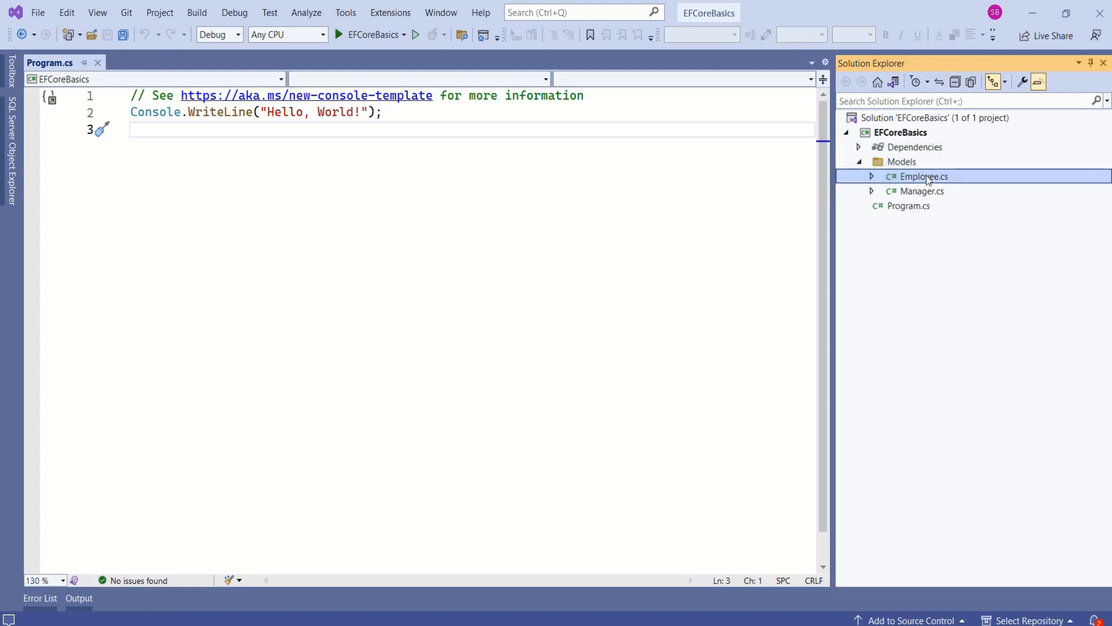
pyautogui.doubleClick(924, 191)
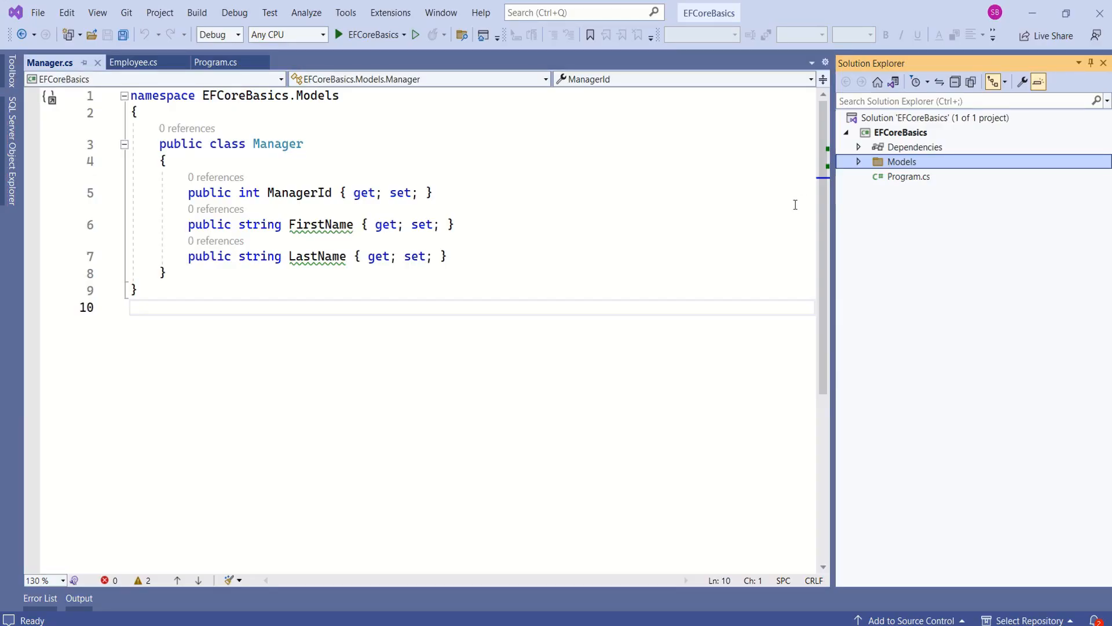
# - Add a new class file named AppDbContext to the Data folder
pyautogui.click(902, 132)
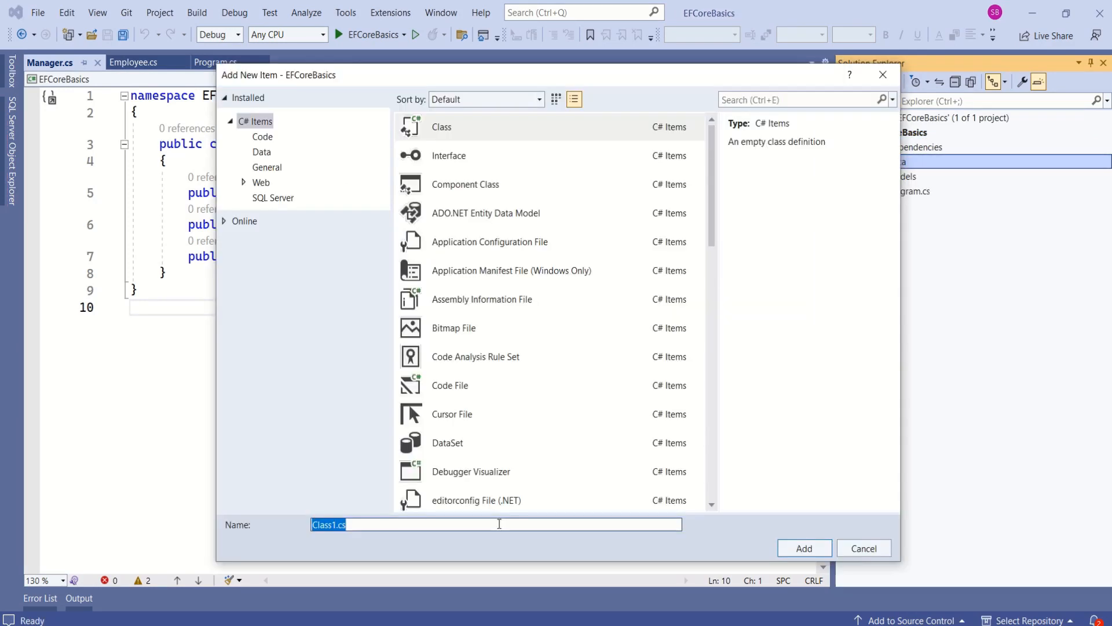
pyautogui.write('Ap')
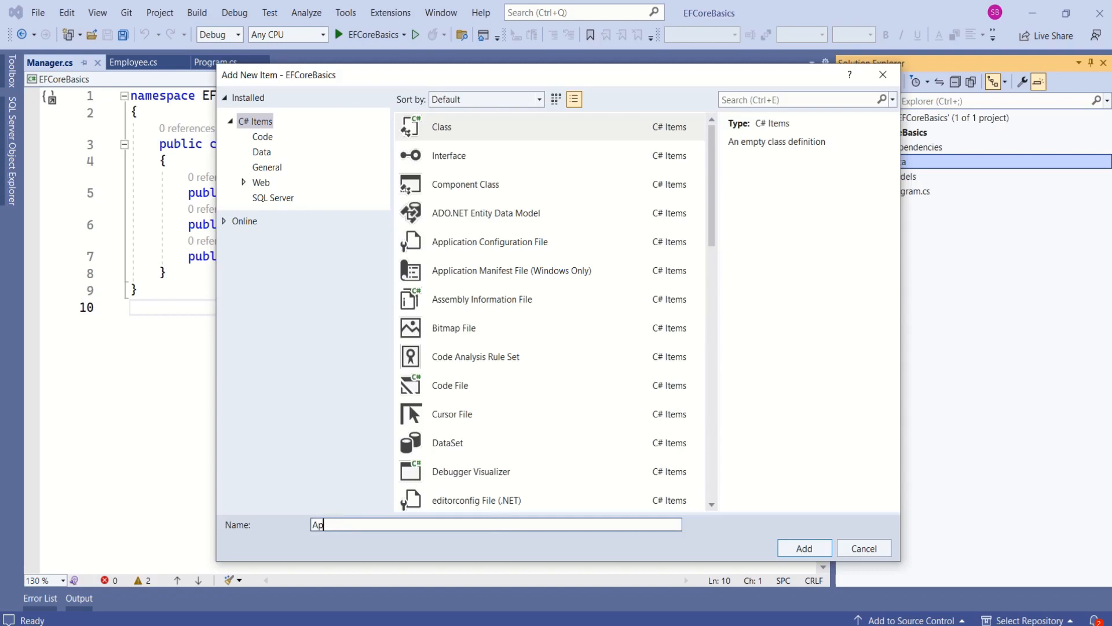
pyautogui.click(801, 548)
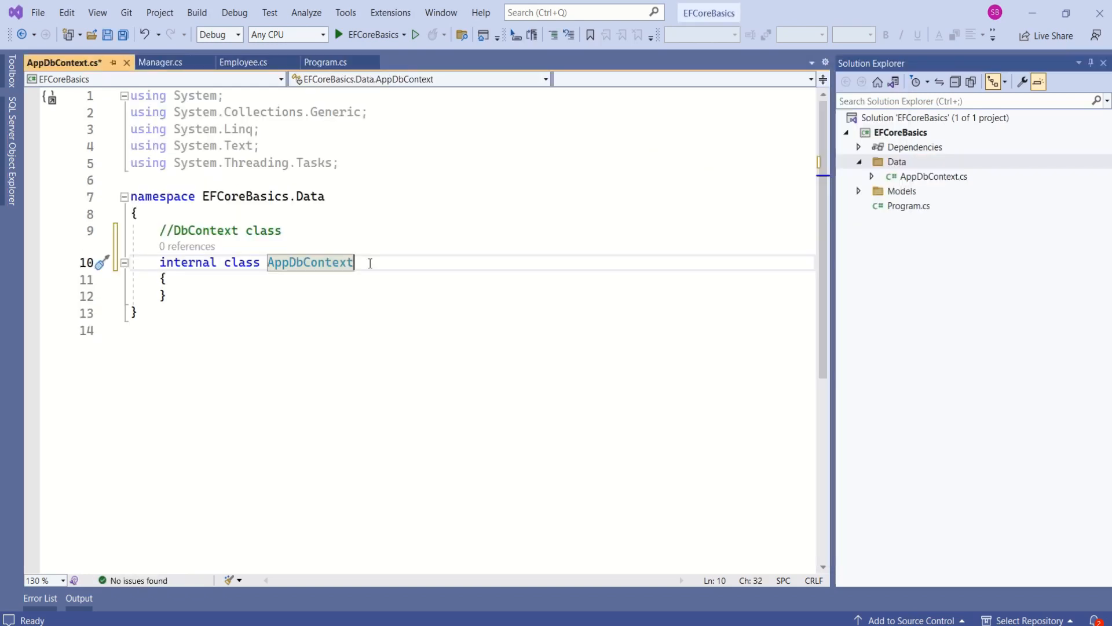
# - Make AppDbContext inherit from DbContext, importing Microsoft.EntityFrameworkCore
pyautogui.write(':DbContext')
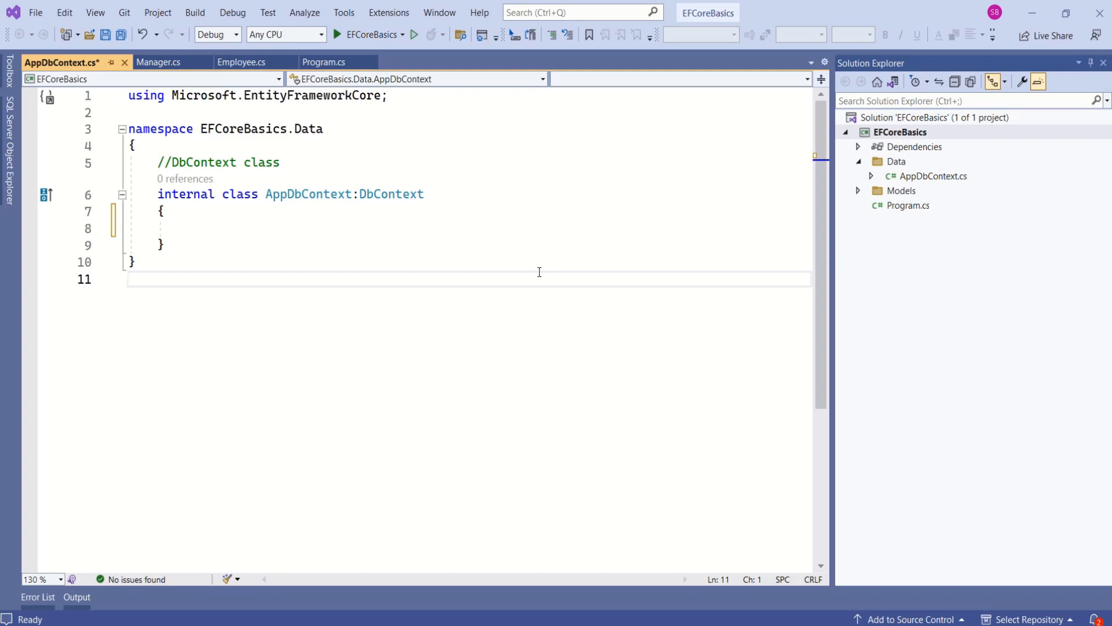
pyautogui.moveTo(678, 331)
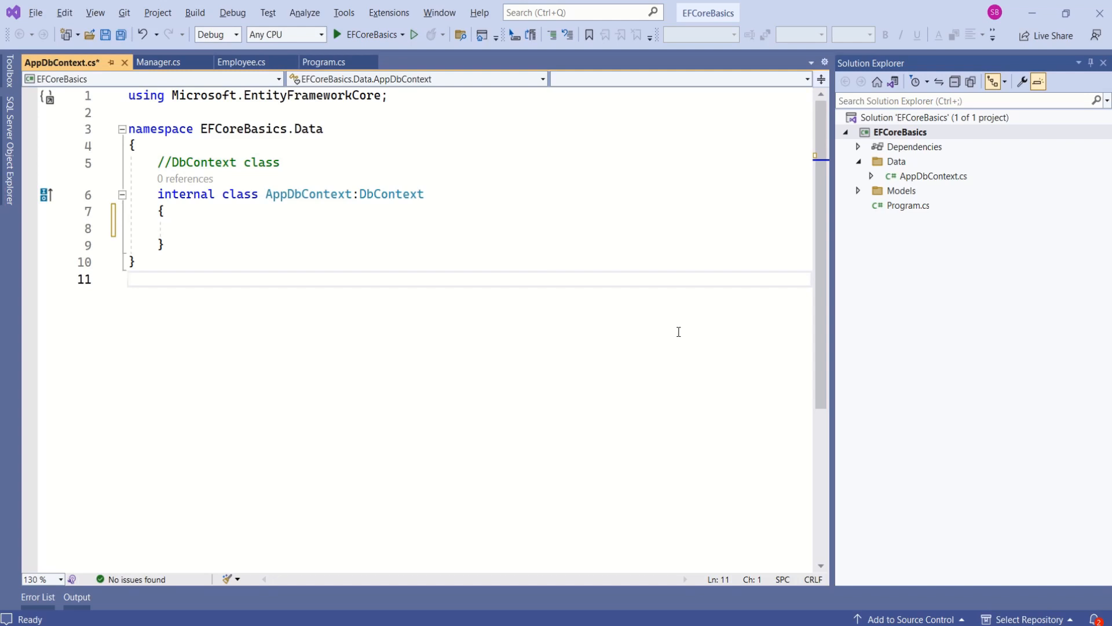
pyautogui.doubleClick(391, 193)
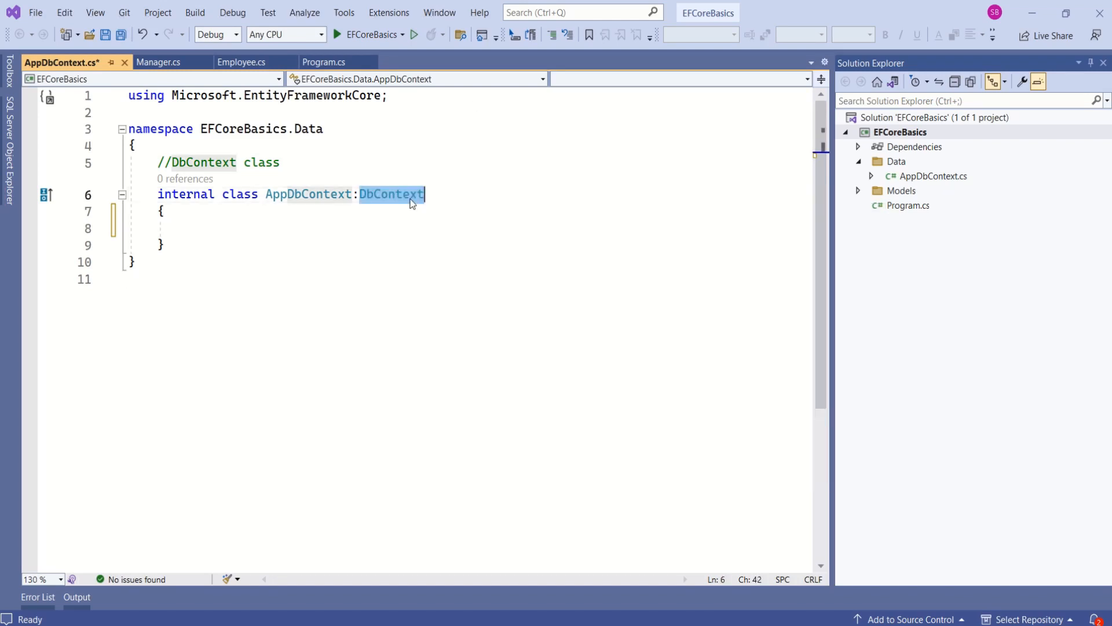
pyautogui.moveTo(393, 193)
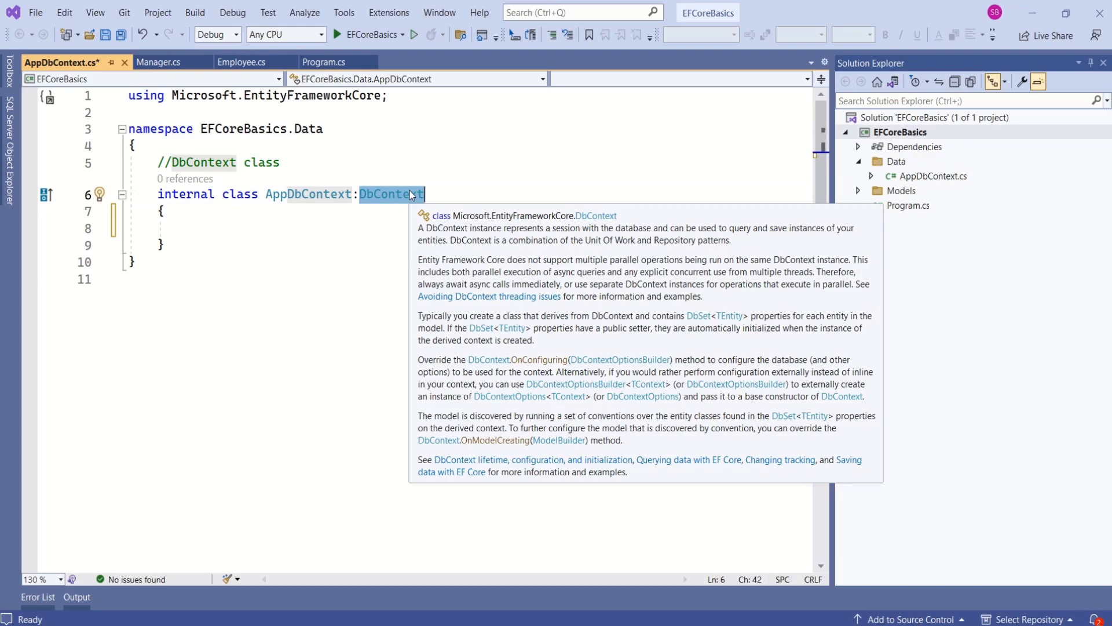
# - View DbContext's decompiled source at OnConfiguring and its summary, then return to AppDbContext
pyautogui.rightClick(394, 194)
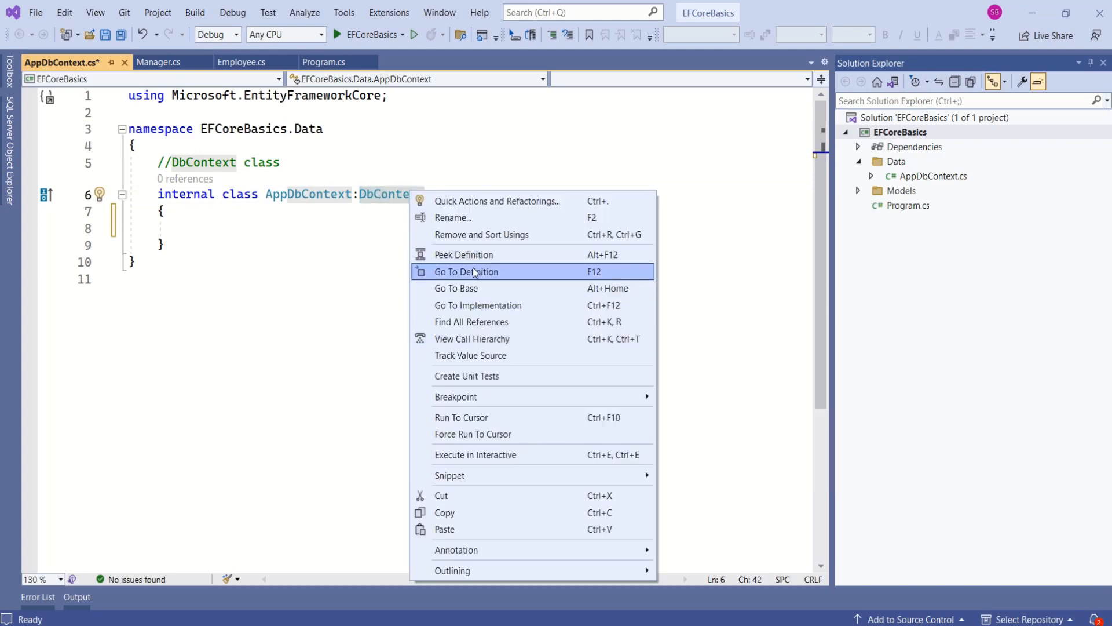
pyautogui.click(465, 271)
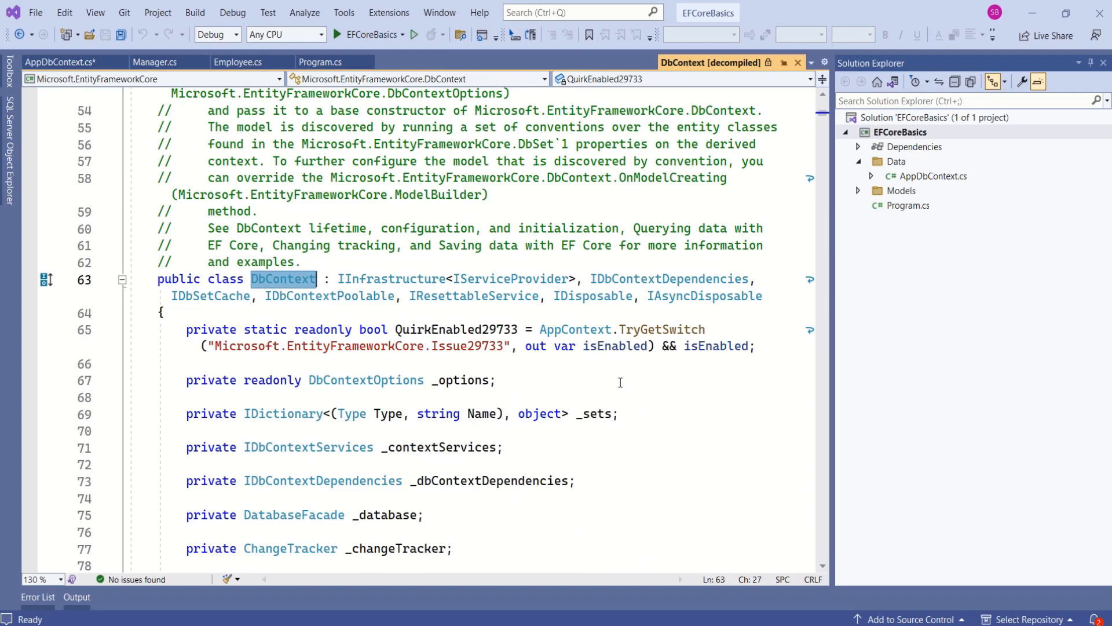
pyautogui.click(678, 189)
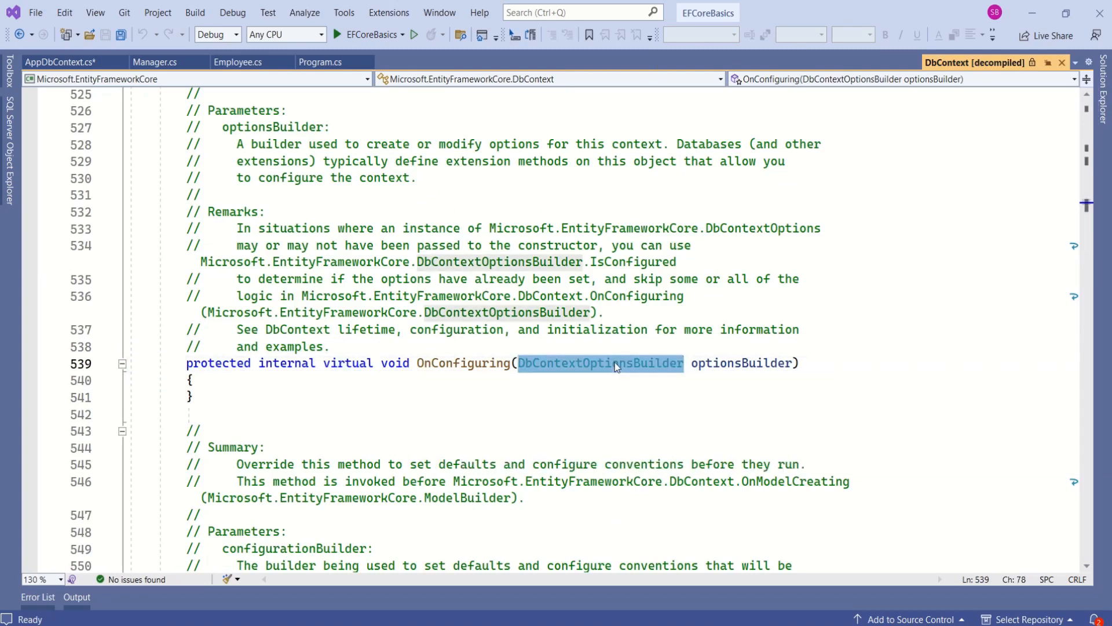
pyautogui.click(191, 398)
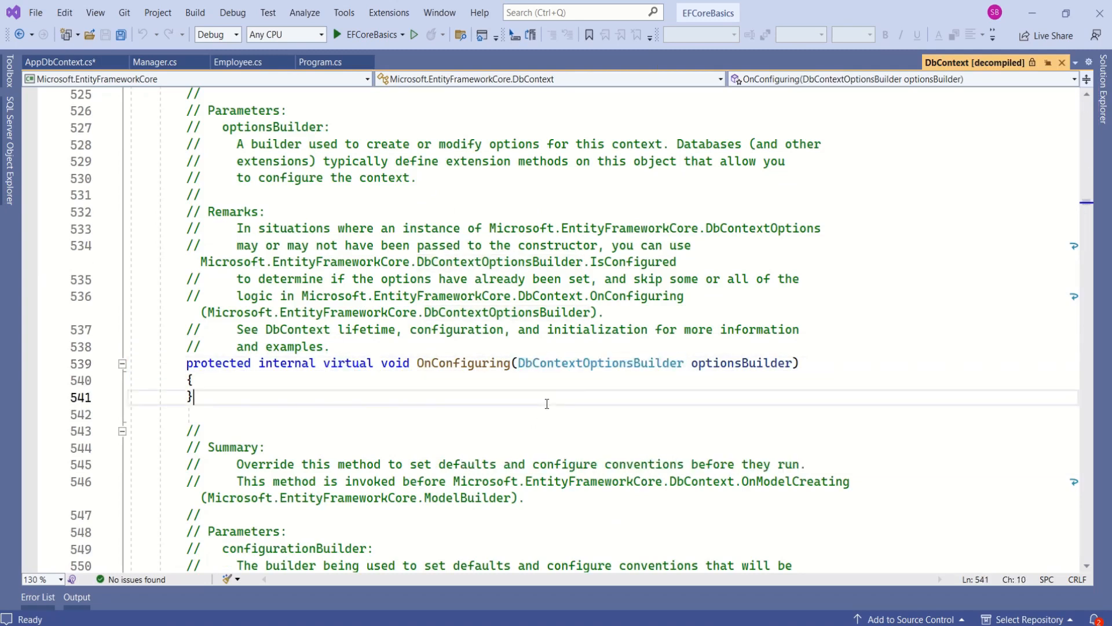
pyautogui.moveTo(465, 363)
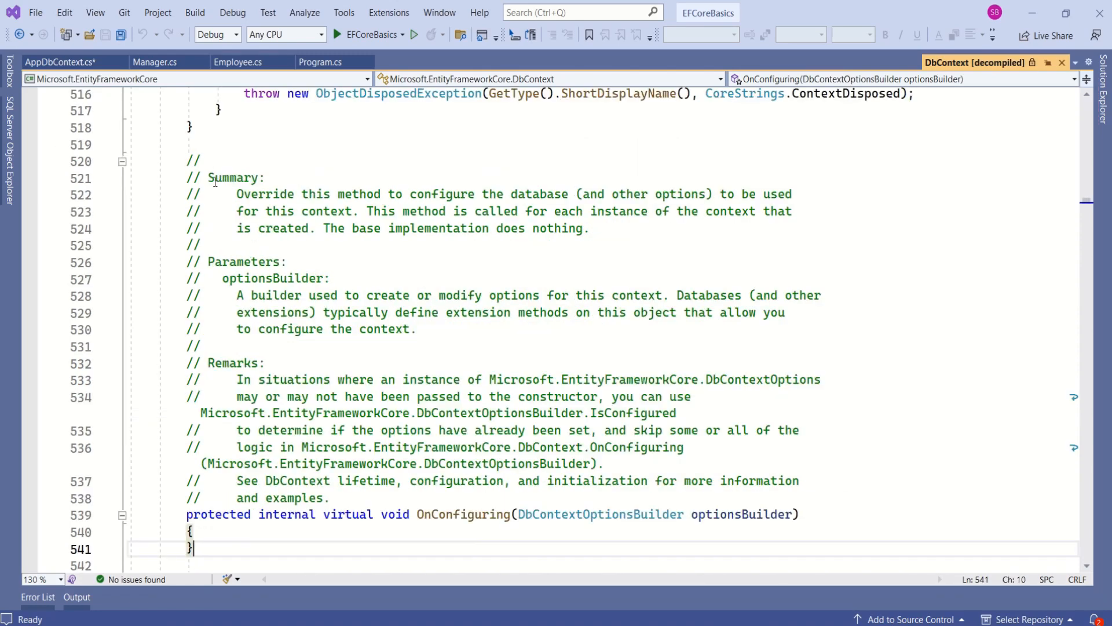
pyautogui.moveTo(210, 177); pyautogui.dragTo(589, 229)
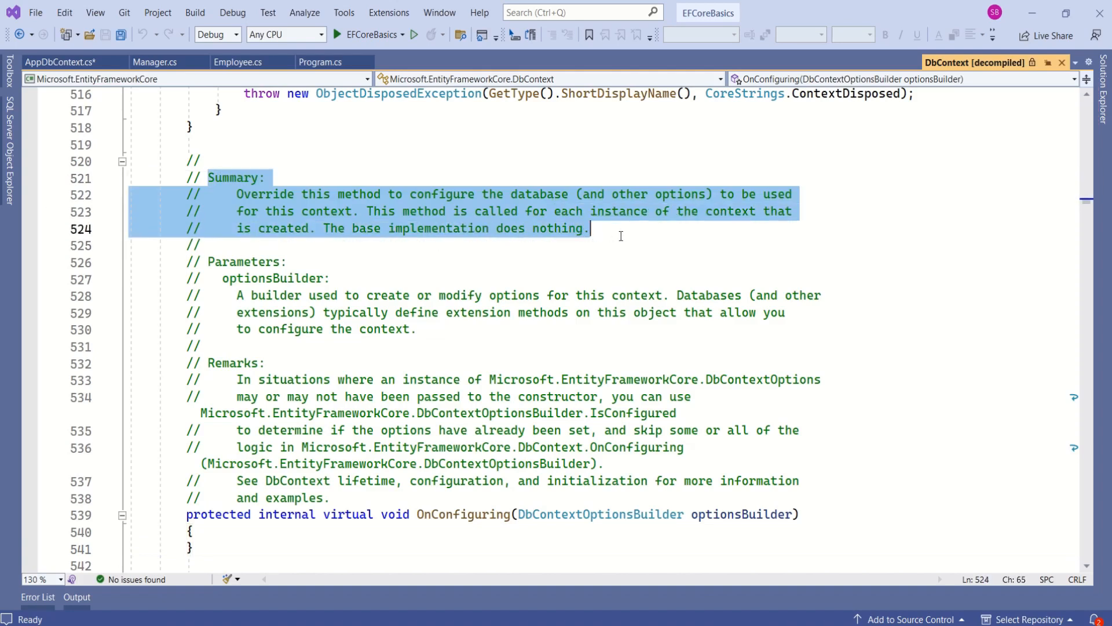
pyautogui.moveTo(554, 320)
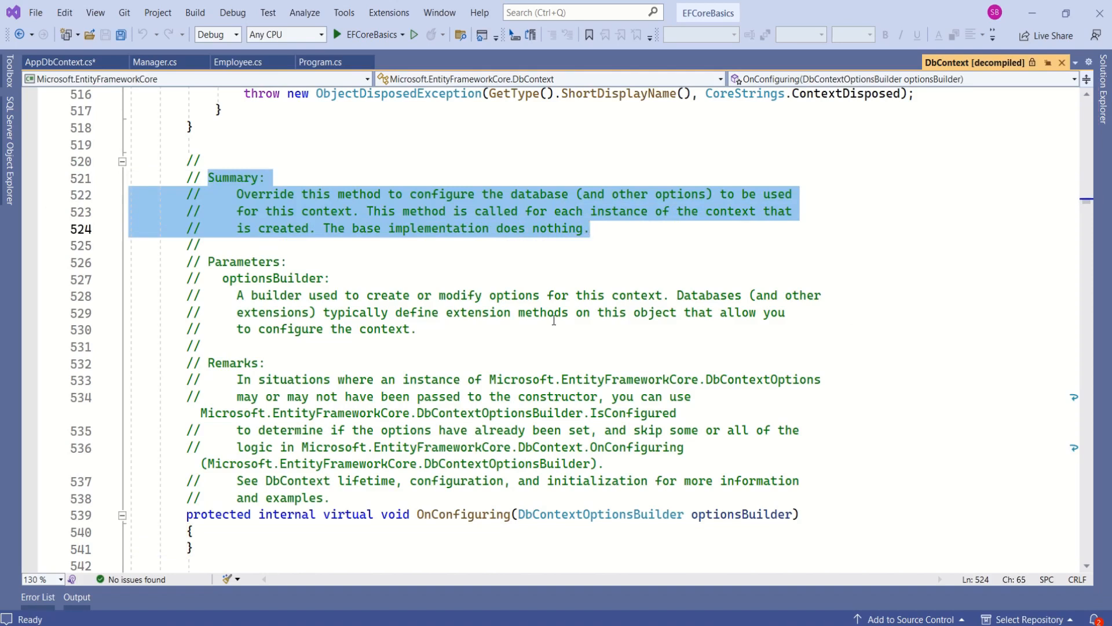
pyautogui.click(60, 63)
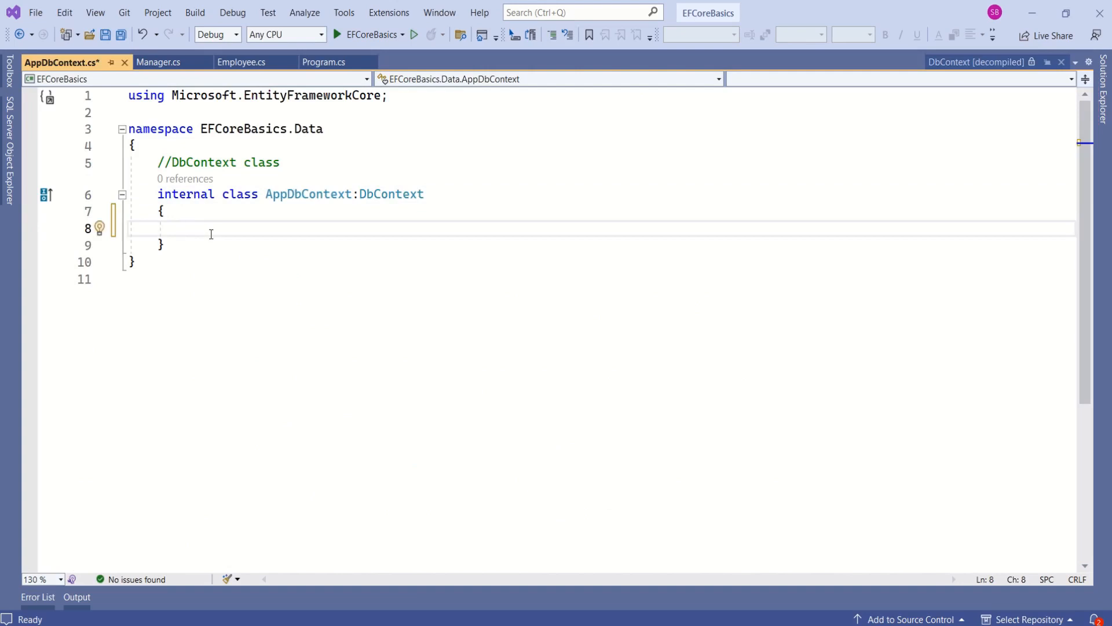
# - Override OnConfiguring with a DbContextOptionsBuilder optionsBuilder parameter
pyautogui.write('OnConfiguring(DbContextOptionsBuilder optionsBuilder')
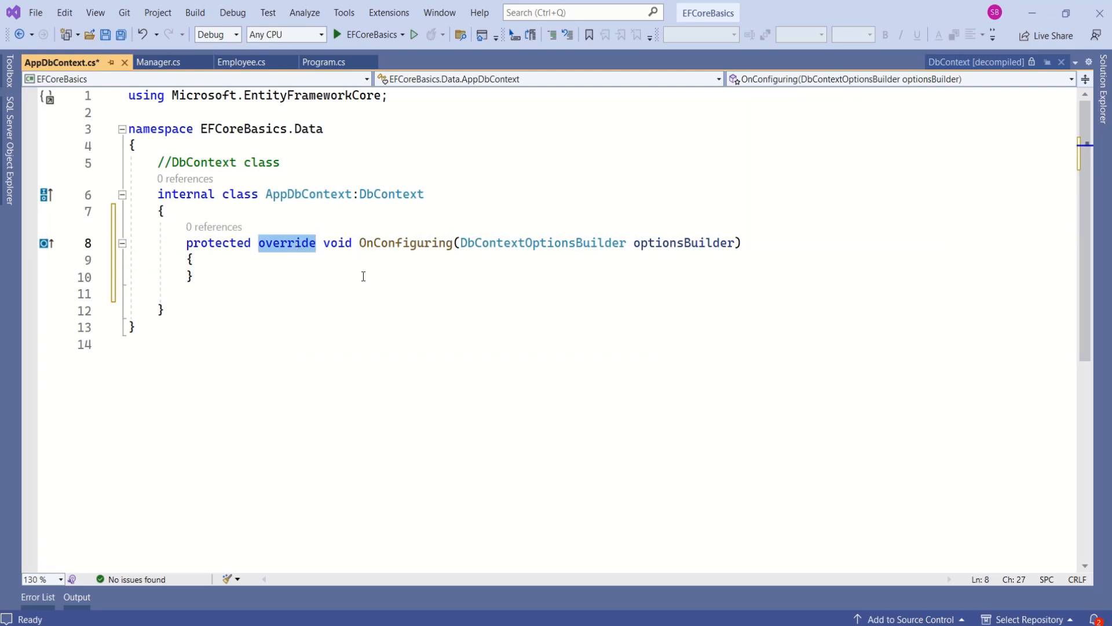
pyautogui.moveTo(460, 242); pyautogui.dragTo(722, 242)
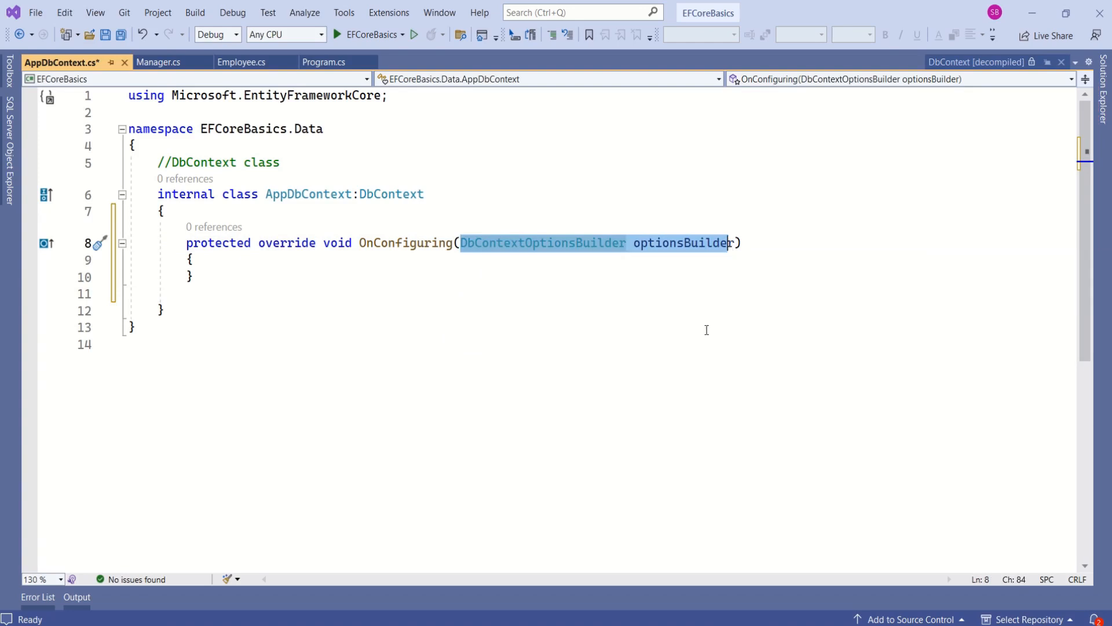
# - Declare connectionString for (localdb)\MSSqlLocalDB, catalog EmployeeMngt_EFCorePractice, integrated security
pyautogui.write('string connectionString = "Data Source=(localdb)\\\\MSSqlLocalDB;Initial Catalog=EmployeeMngt_EFCorePractice;Integrated Security=True";')
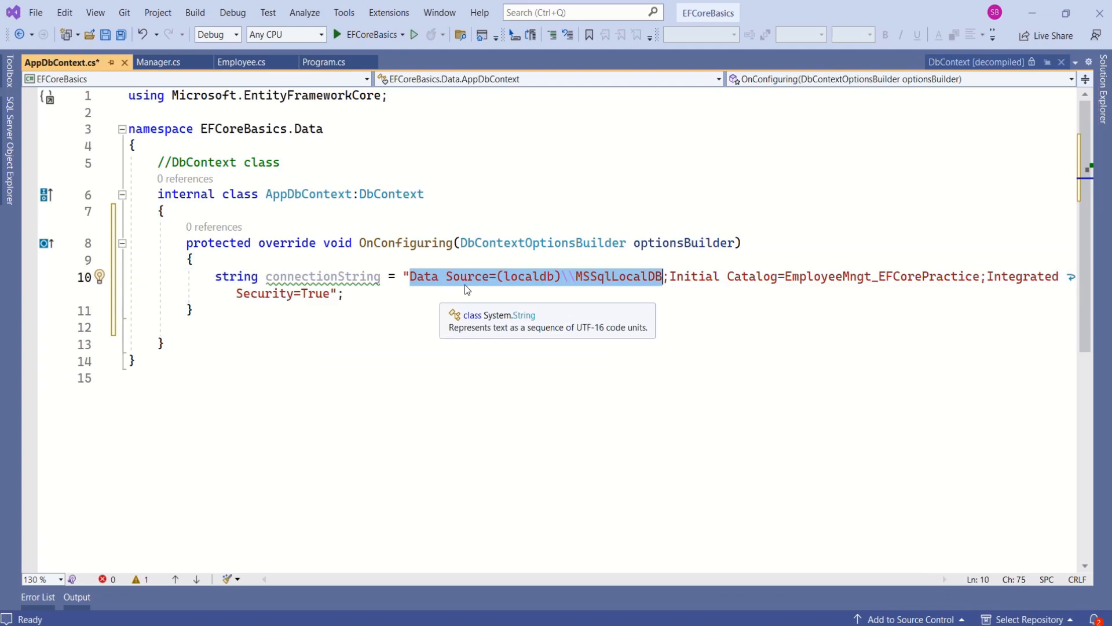
pyautogui.moveTo(603, 286)
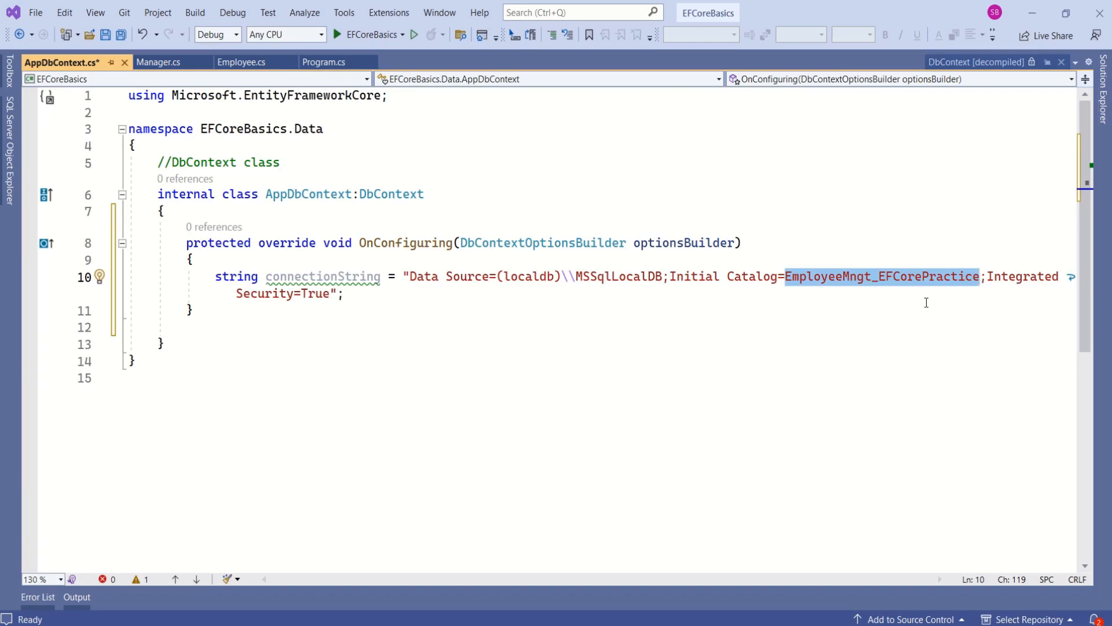
pyautogui.doubleClick(1022, 276)
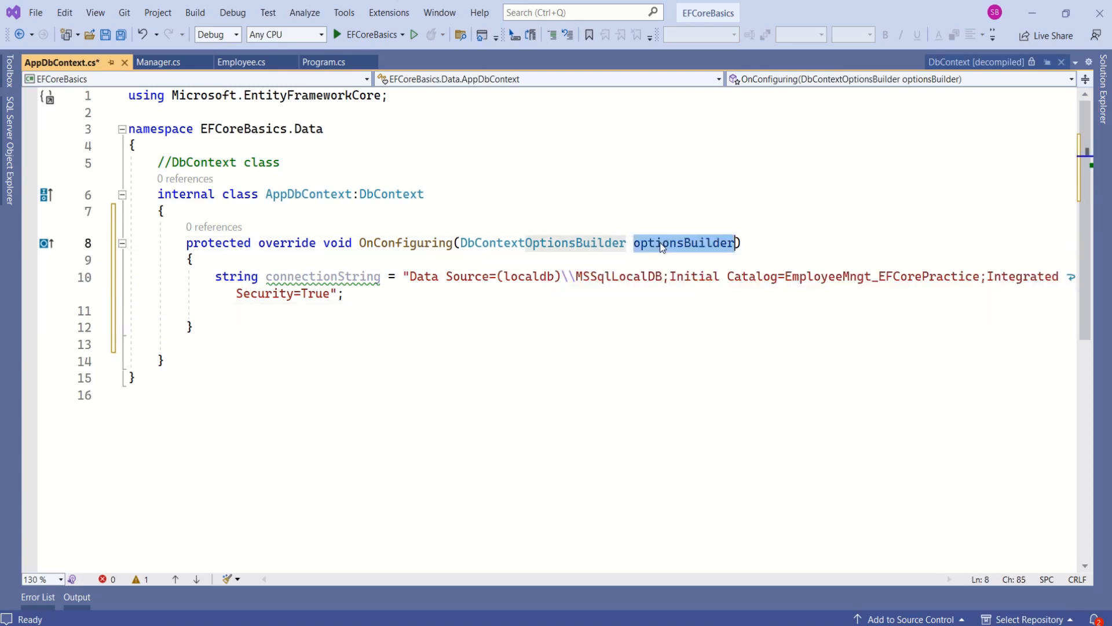
# - Call optionsBuilder.UseSqlServer(connectionString) inside OnConfiguring
pyautogui.write('optionsBuilder')
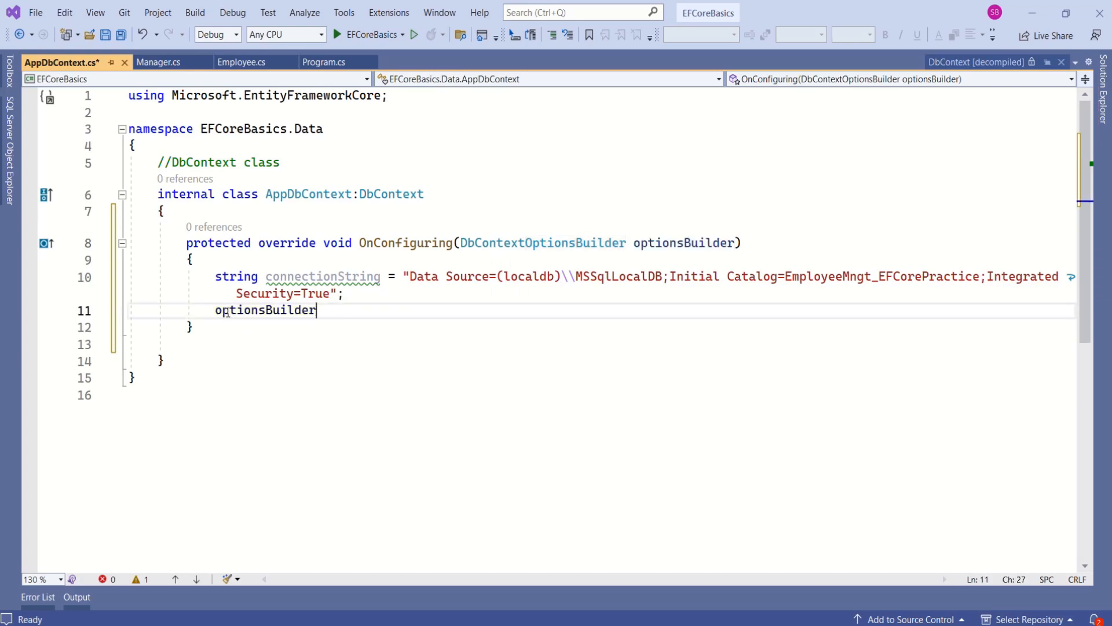
pyautogui.write('.UseSqlServer(connectionString);')
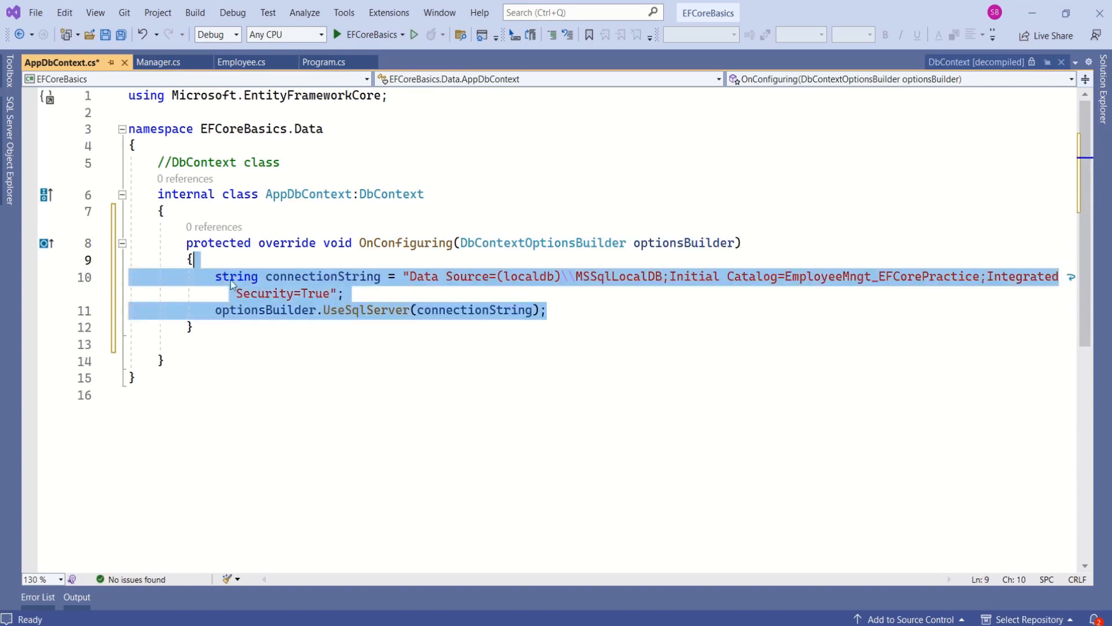
pyautogui.moveTo(366, 310)
pyautogui.write('public AppDbContext(')
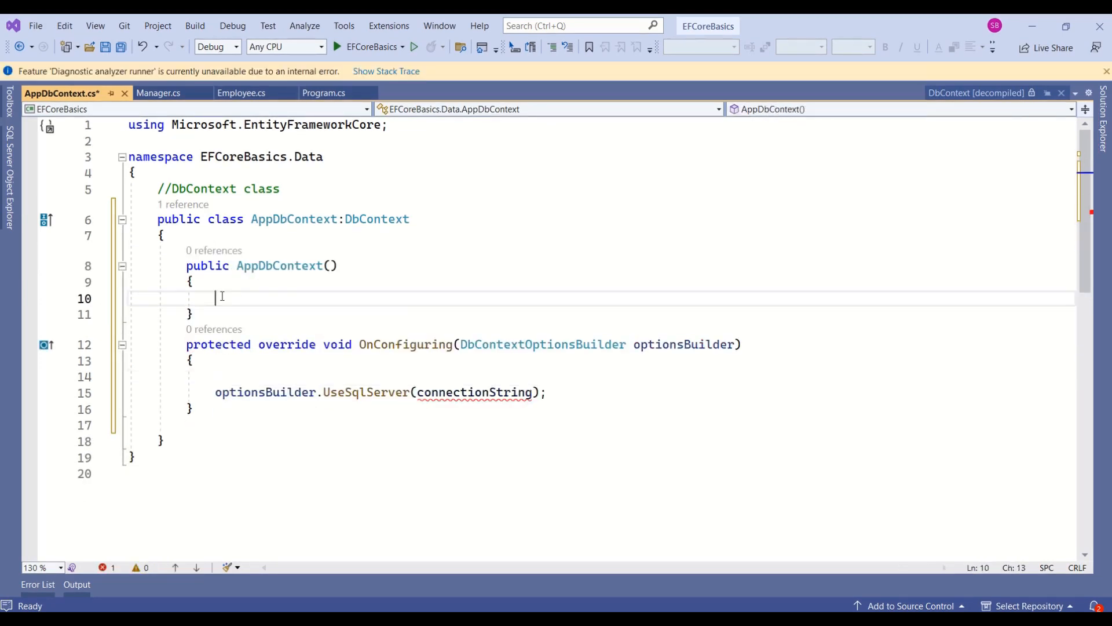
pyautogui.write('string connectionString = "Data Source=(localdb)\\\\MSSqlLocalDB;Initial Catalog=EmployeeMngt_EFCorePractice;Integrated Security=True";')
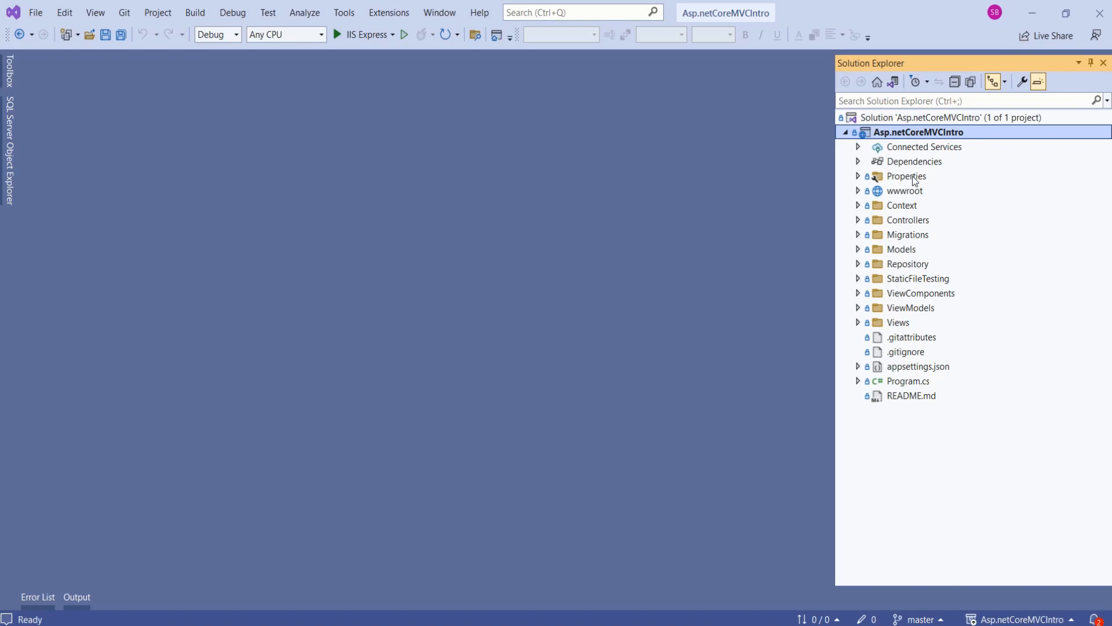
pyautogui.moveTo(934, 368)
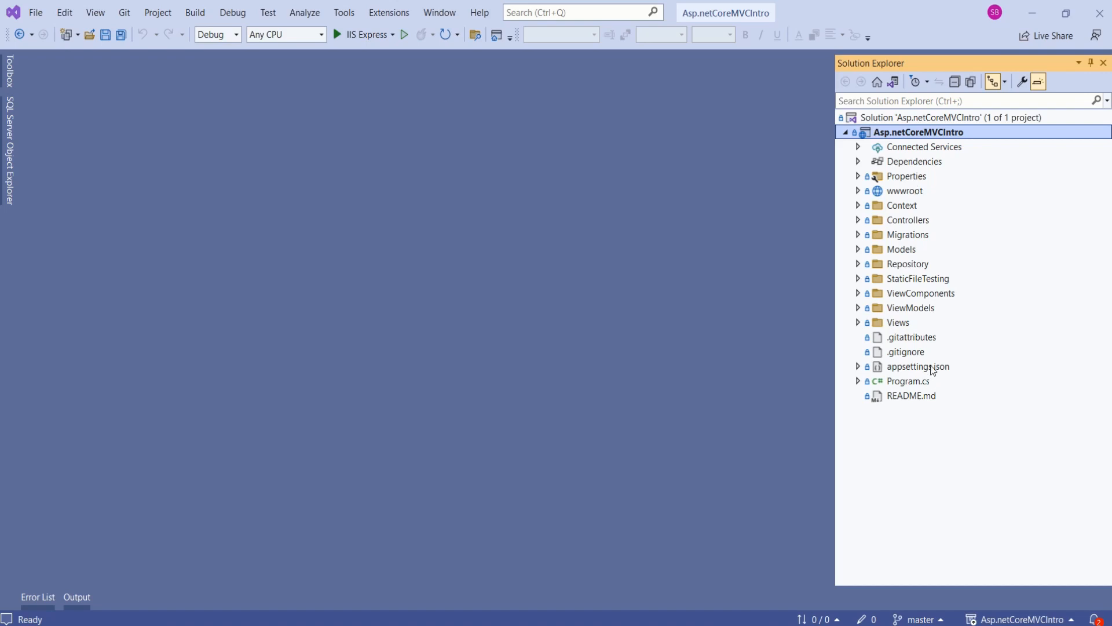
# - Open another project's appsettings.json and highlight its ConnectionStrings entry
pyautogui.click(918, 366)
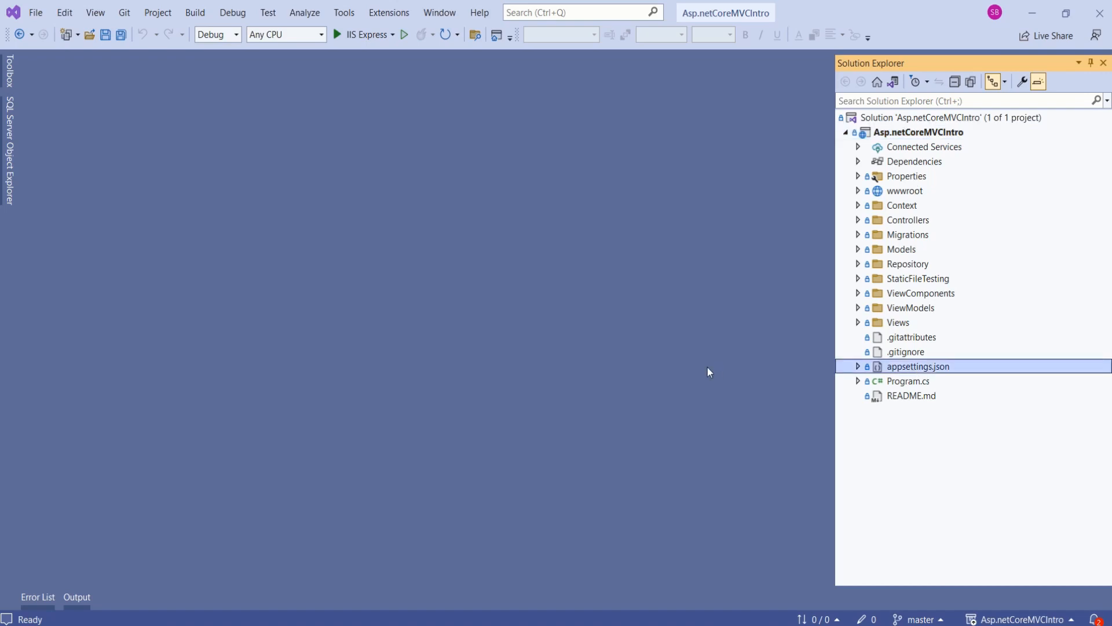
pyautogui.doubleClick(917, 366)
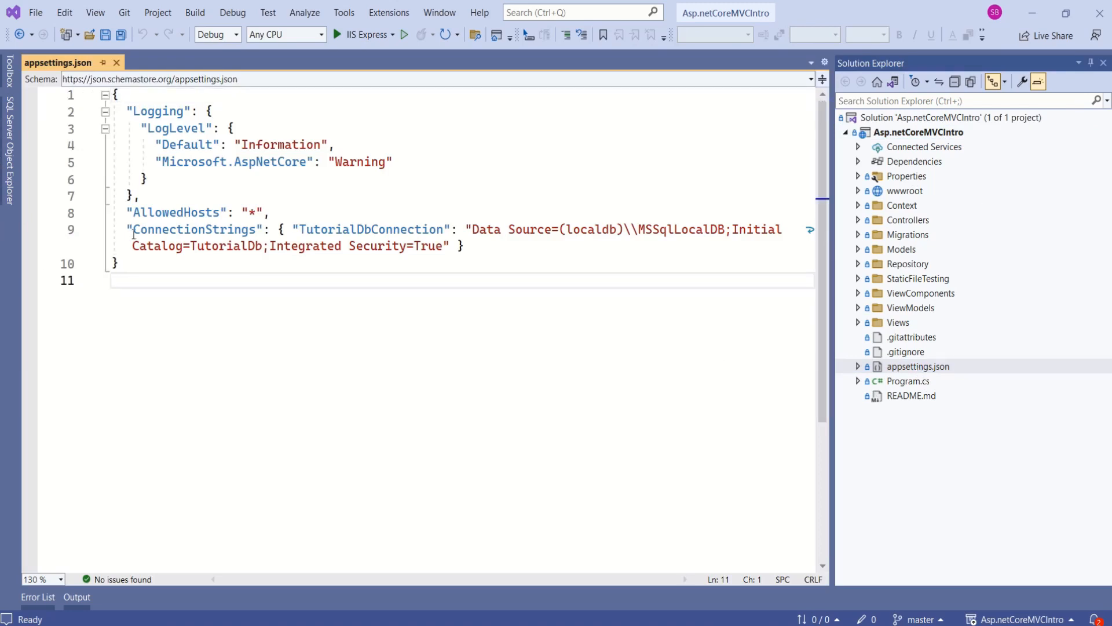
pyautogui.moveTo(131, 230); pyautogui.dragTo(463, 246)
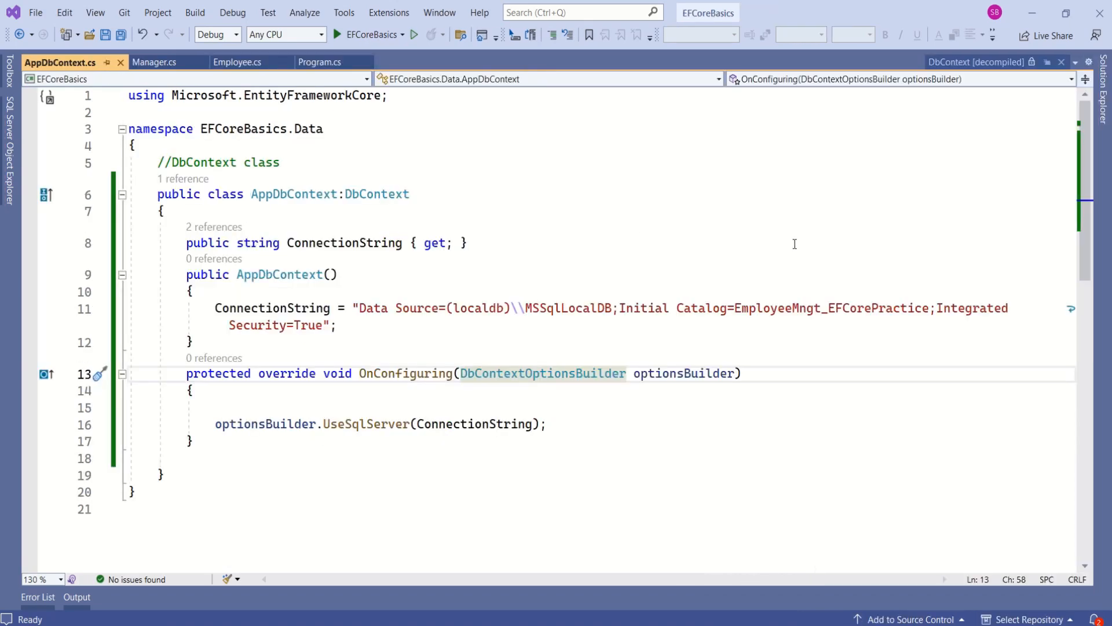
# - Comment the connection string and database setup lines, then open Manager.cs
pyautogui.click(293, 193)
pyautogui.write('//Set up database connection')
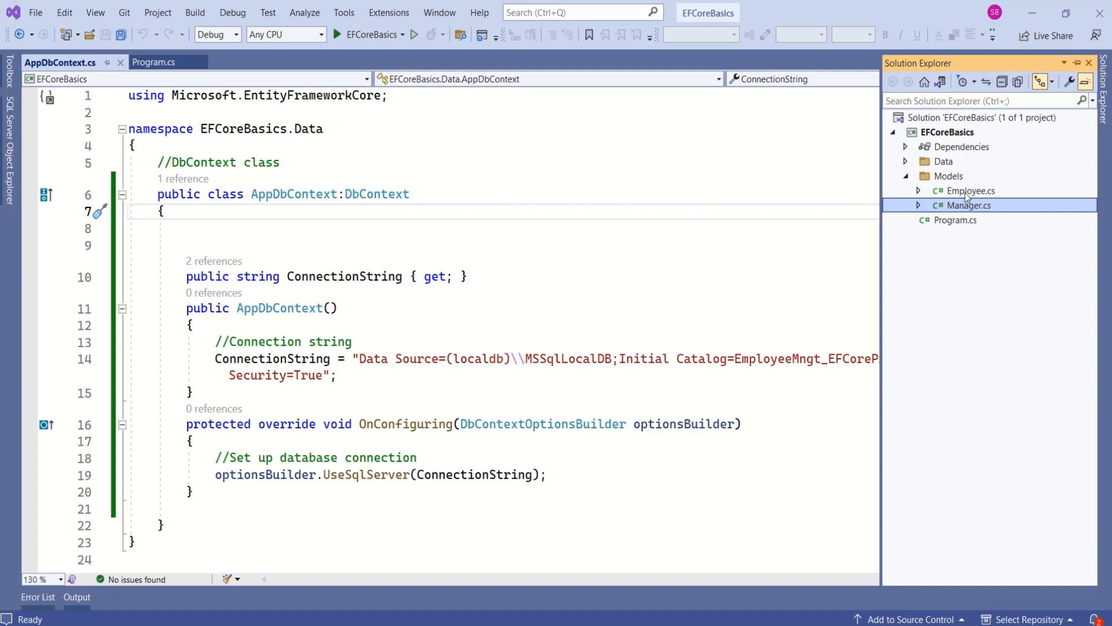
pyautogui.doubleClick(969, 205)
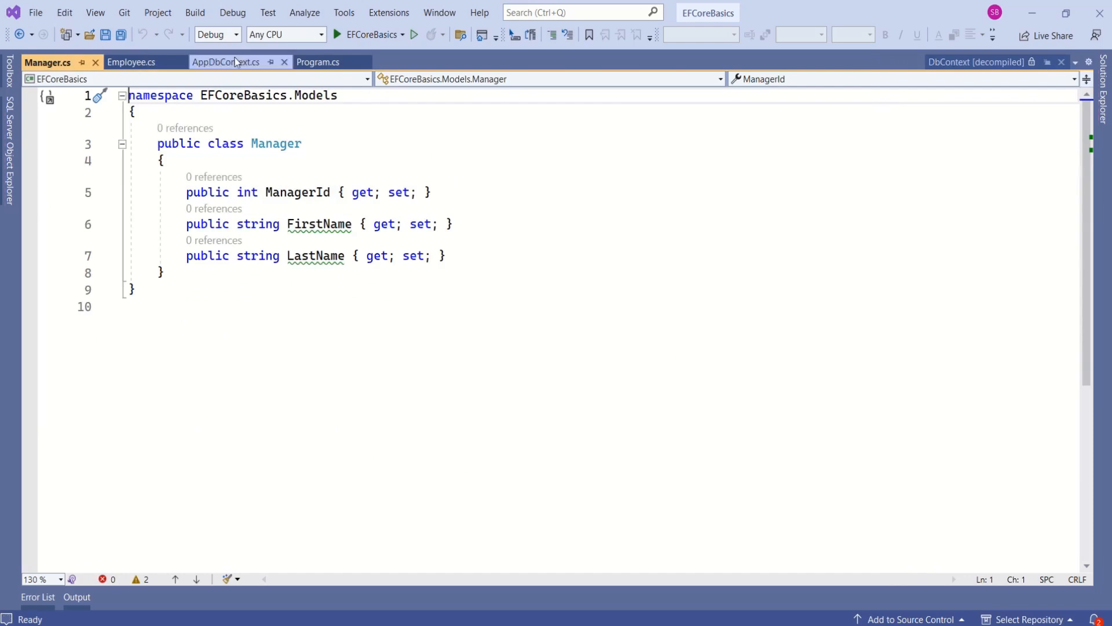
# - Add DbSet<Employee> Employees and DbSet<Manager> Managers properties with a Models using
pyautogui.click(226, 62)
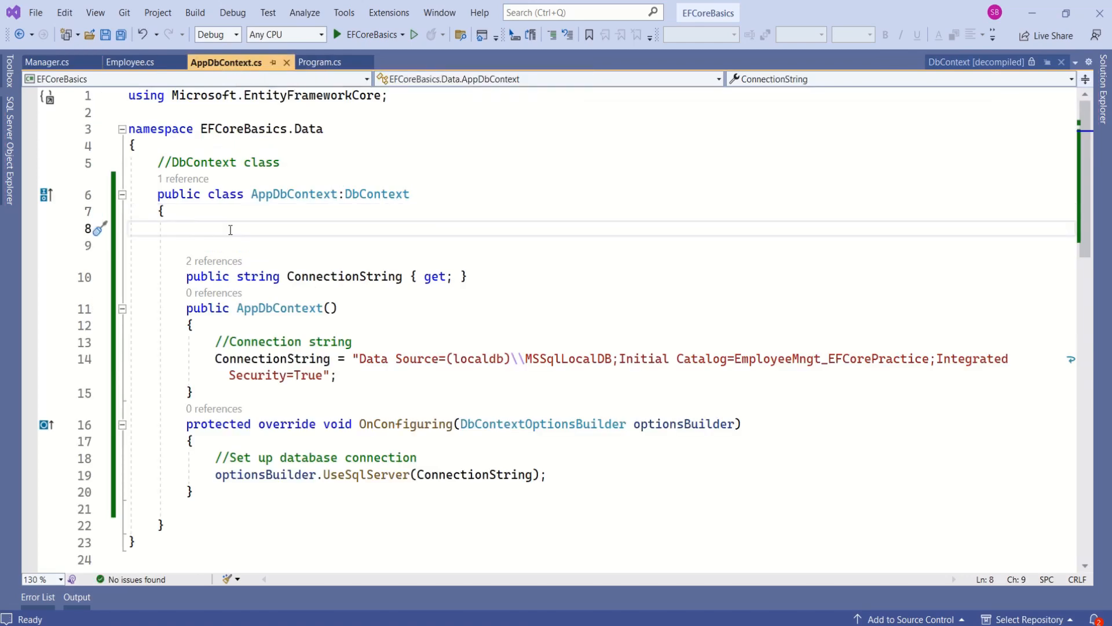
pyautogui.write('pro')
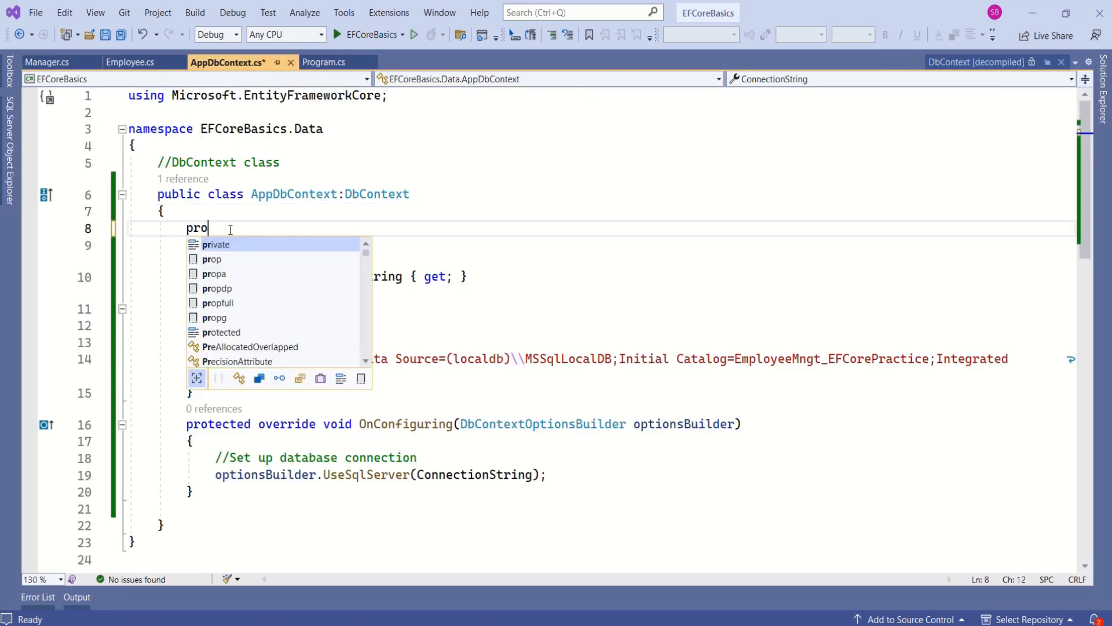
pyautogui.press('Tab')
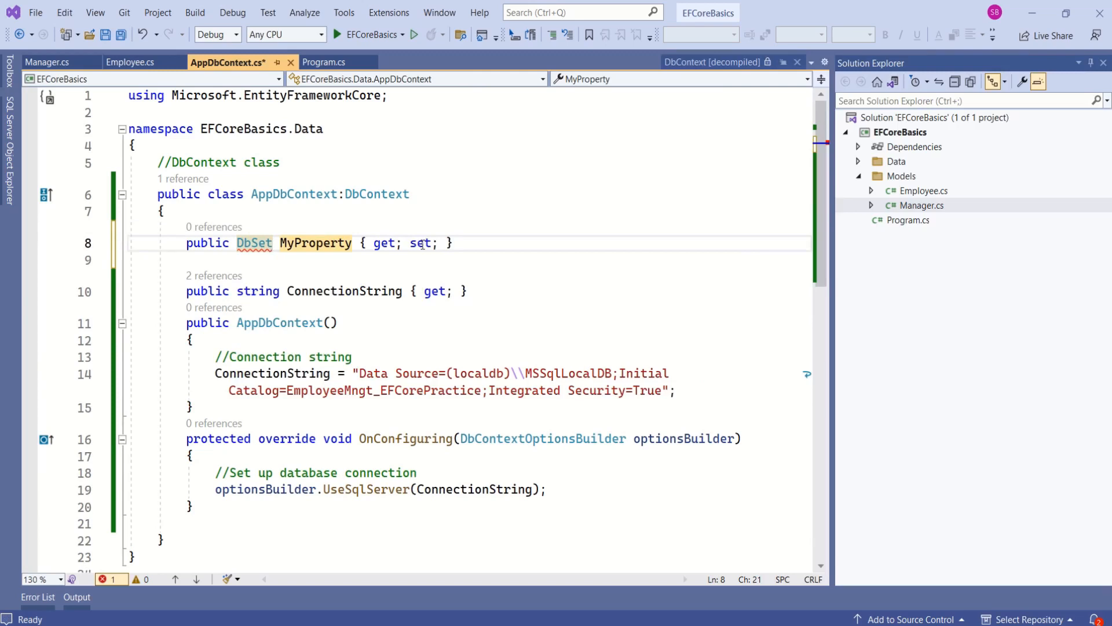
pyautogui.moveTo(917, 198)
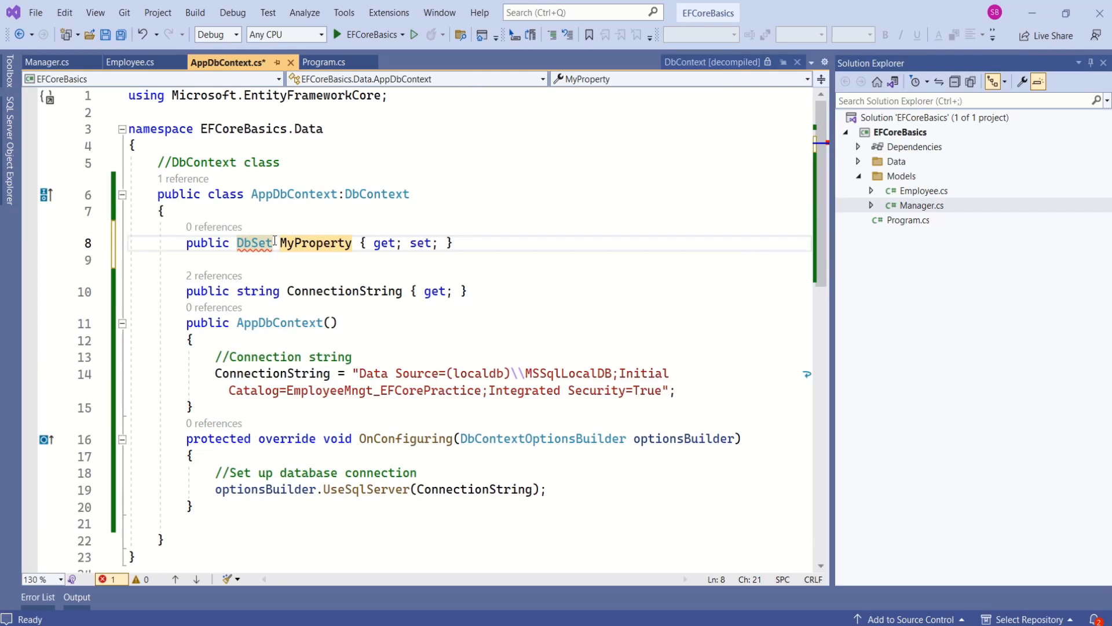
pyautogui.write('<Employee>')
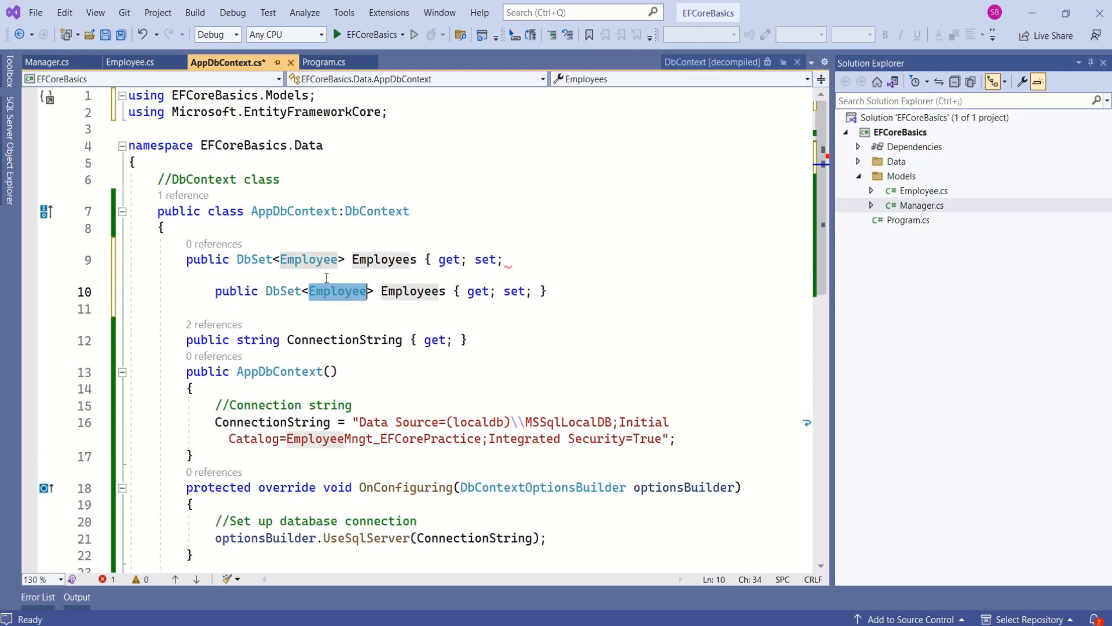
pyautogui.write('Manager')
pyautogui.click(467, 260)
pyautogui.write(' }')
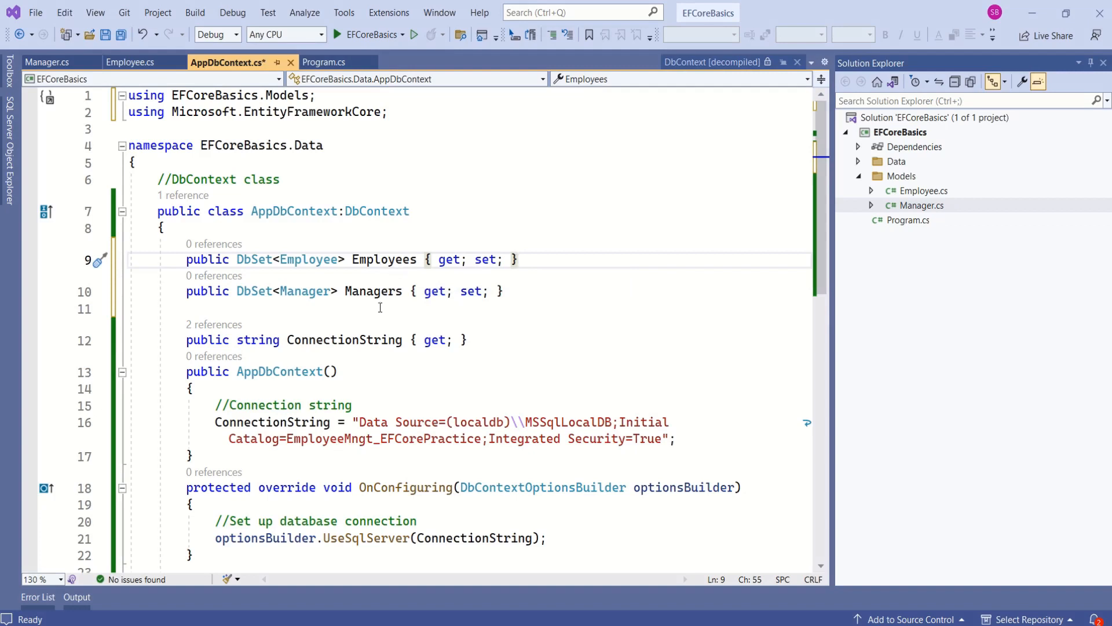
pyautogui.doubleClick(385, 258)
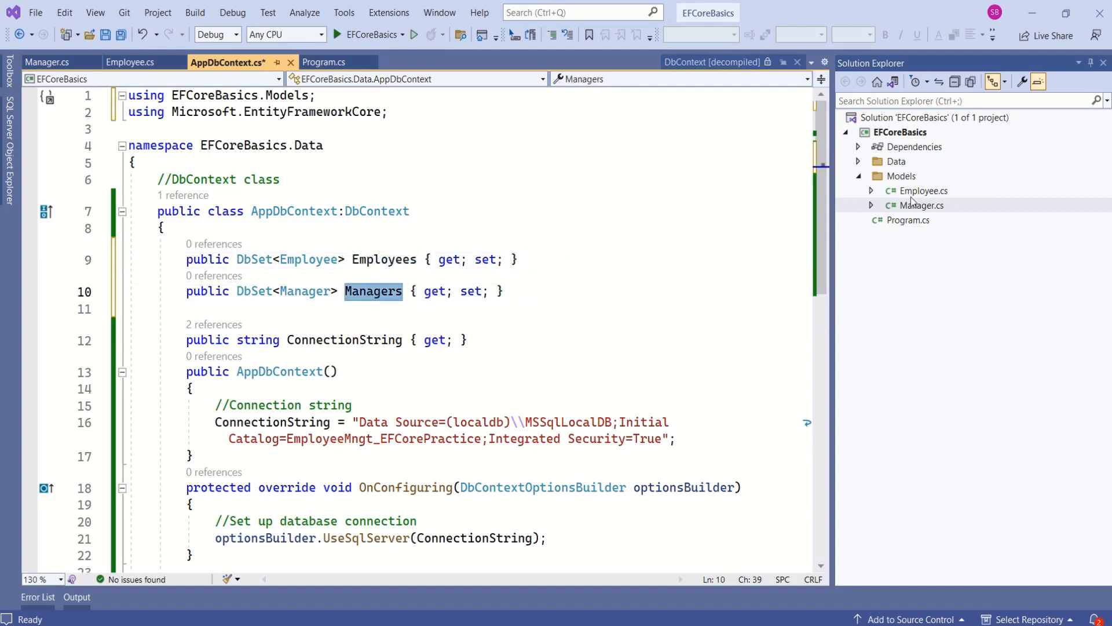
pyautogui.click(923, 190)
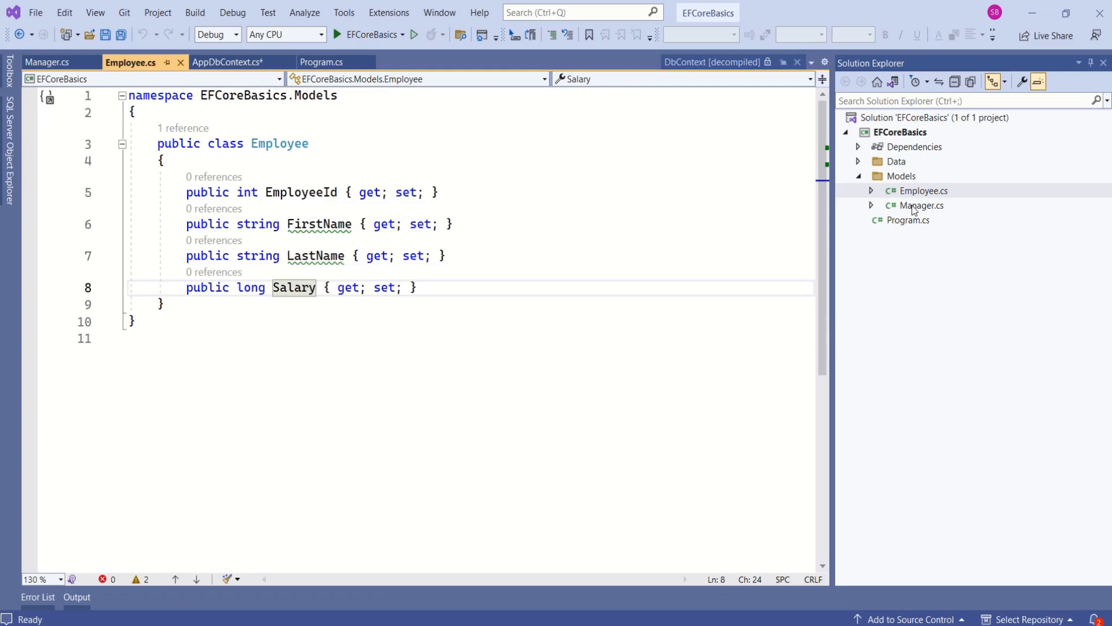
# - Review the Manager model class, return to AppDbContext.cs and save it
pyautogui.click(46, 63)
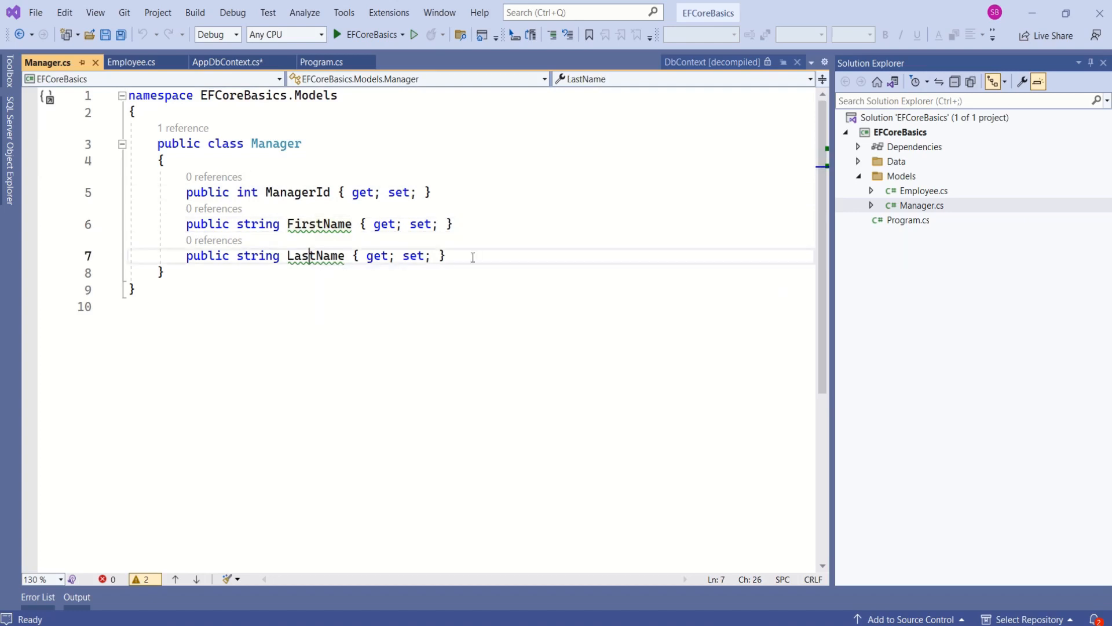
pyautogui.click(227, 63)
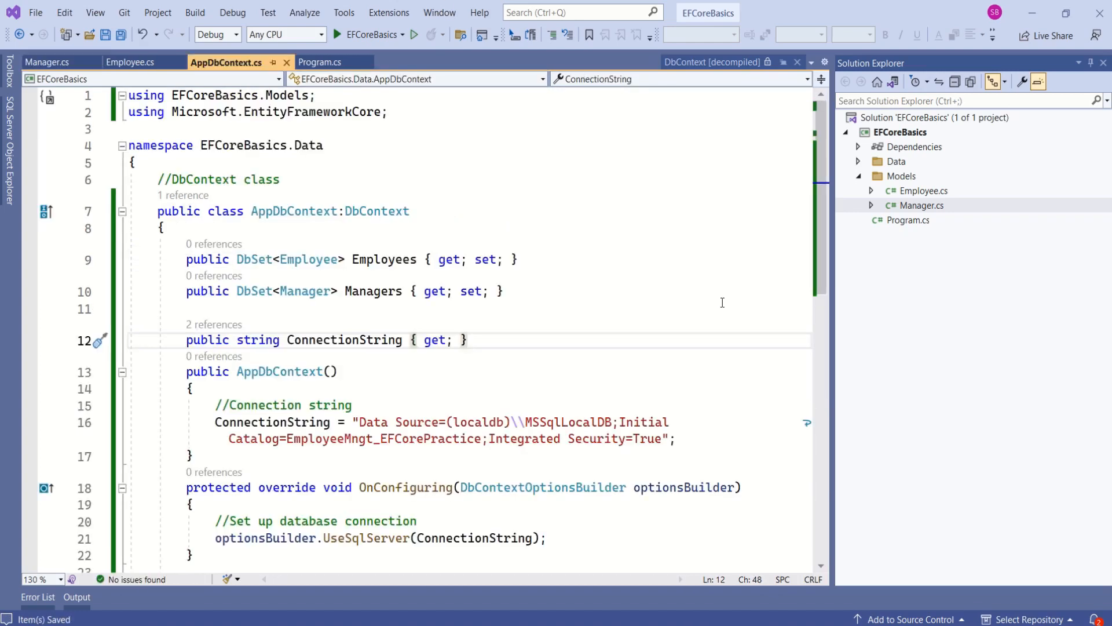
pyautogui.click(467, 339)
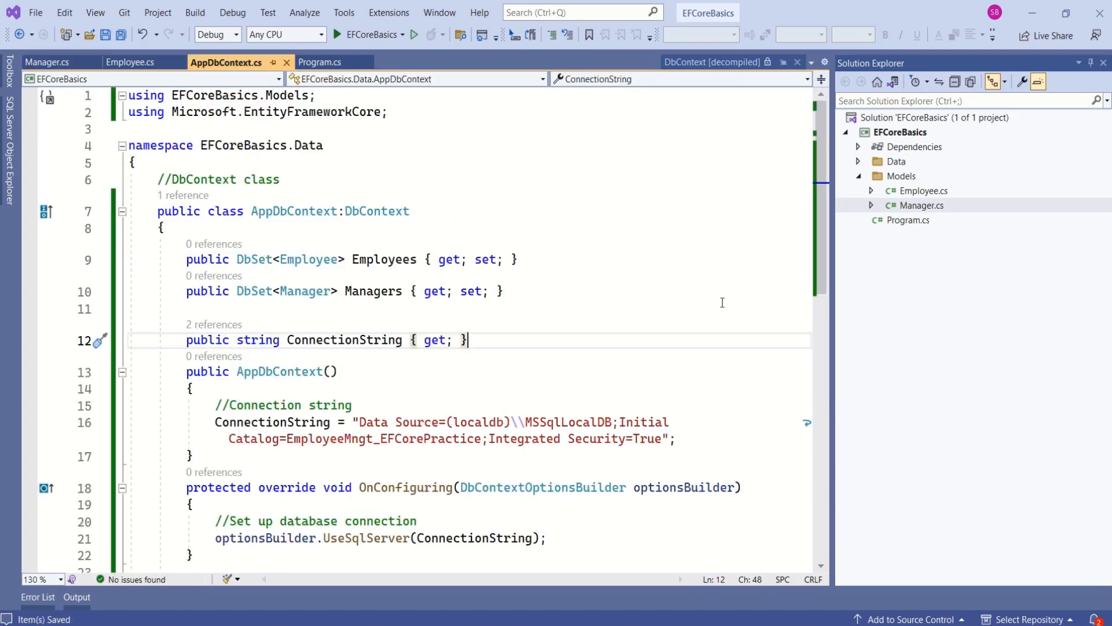